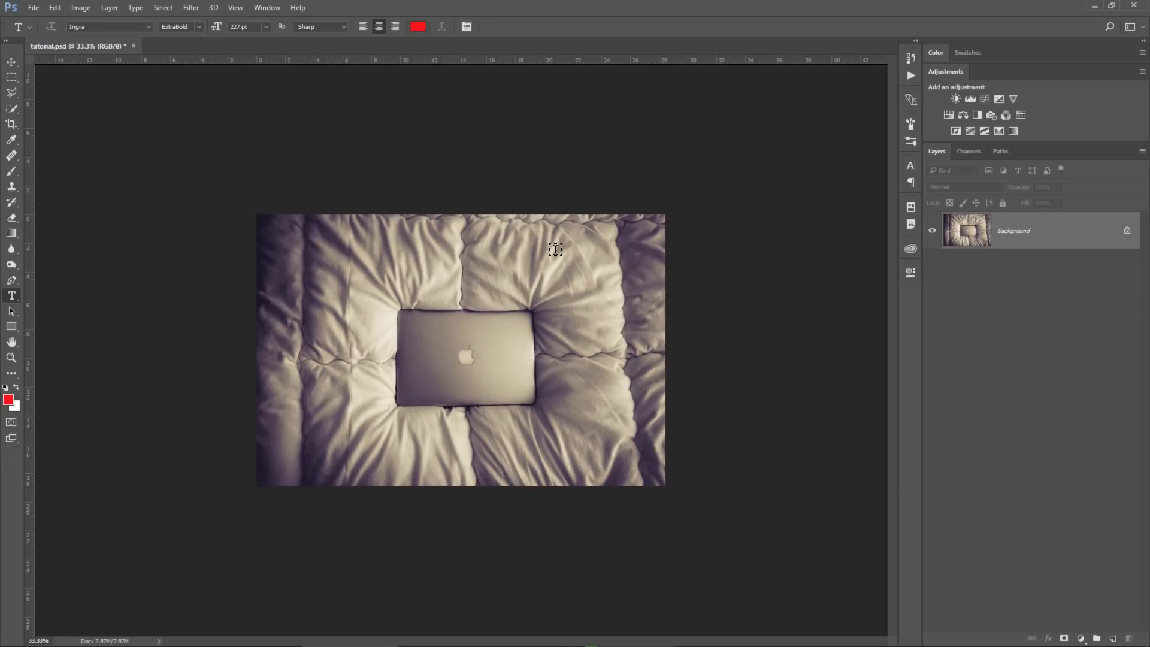
pyautogui.moveTo(480, 436)
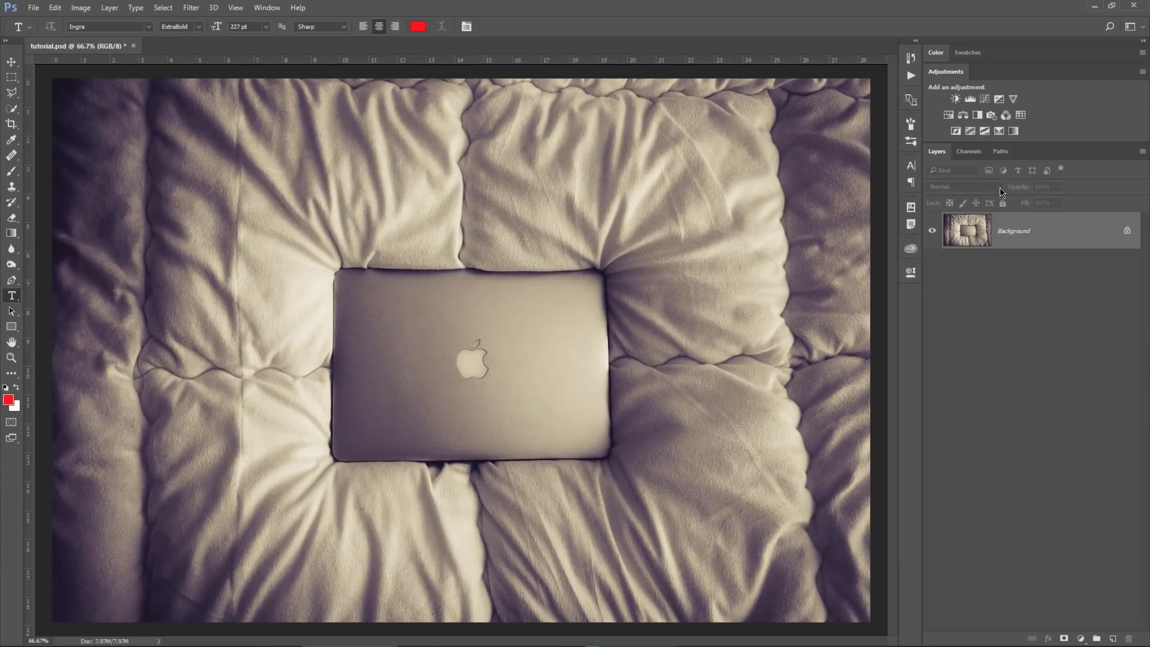
# View the Red, Blue and then Green channels individually in the Channels panel.
pyautogui.click(967, 150)
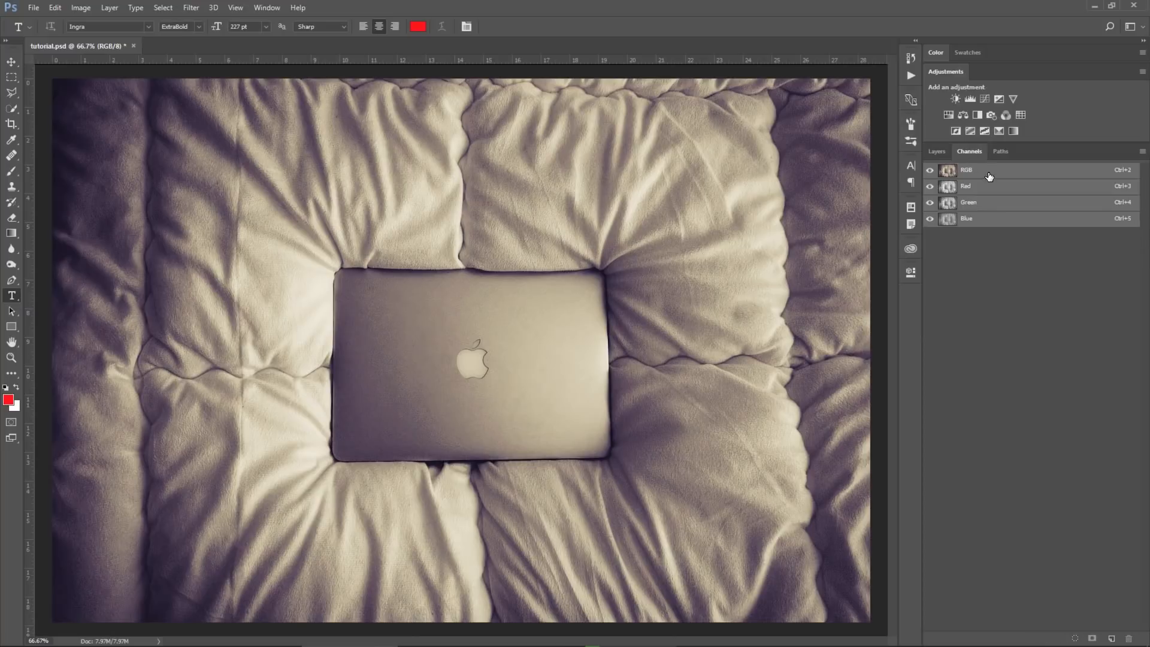
pyautogui.moveTo(993, 192)
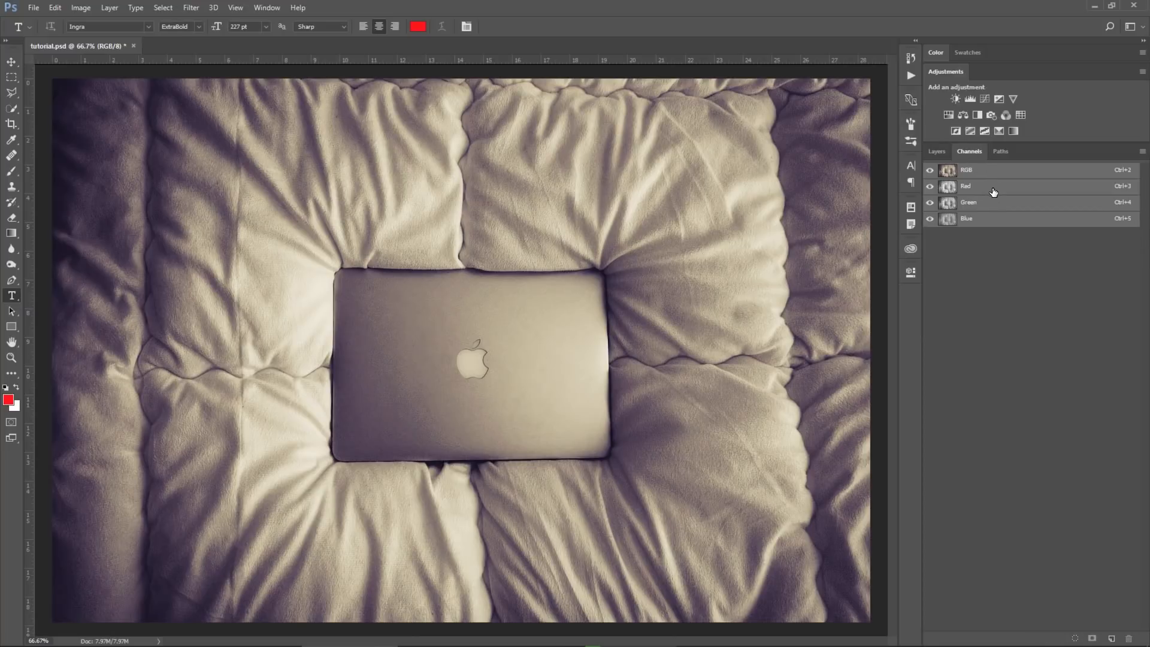
pyautogui.click(965, 186)
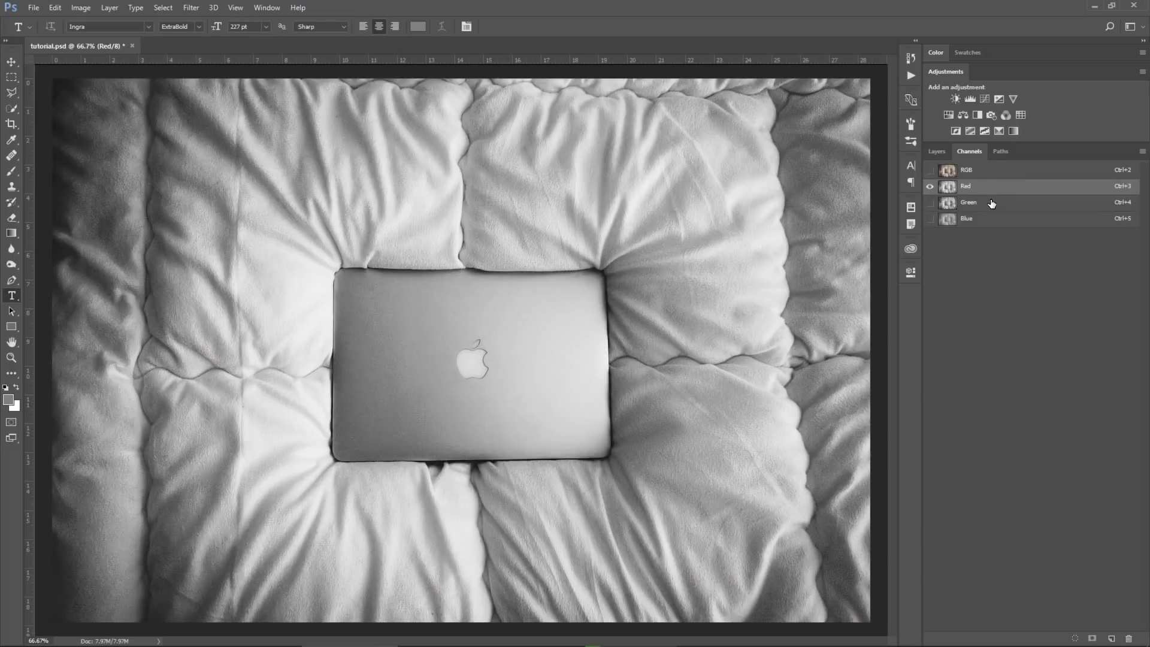
pyautogui.click(965, 218)
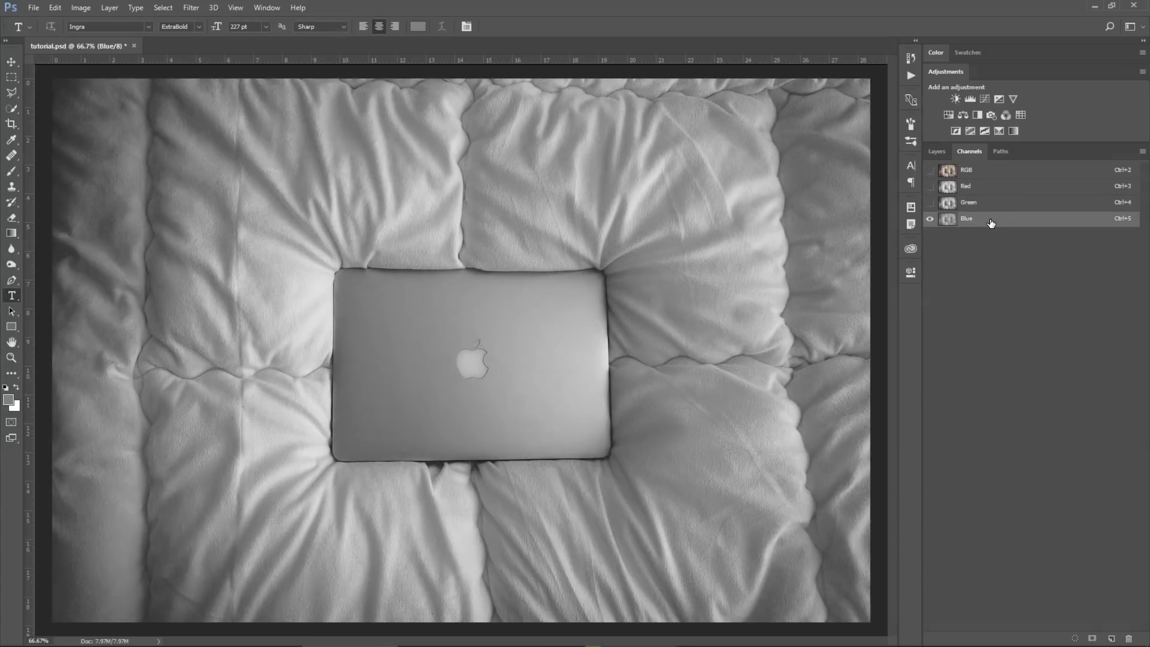
pyautogui.click(968, 201)
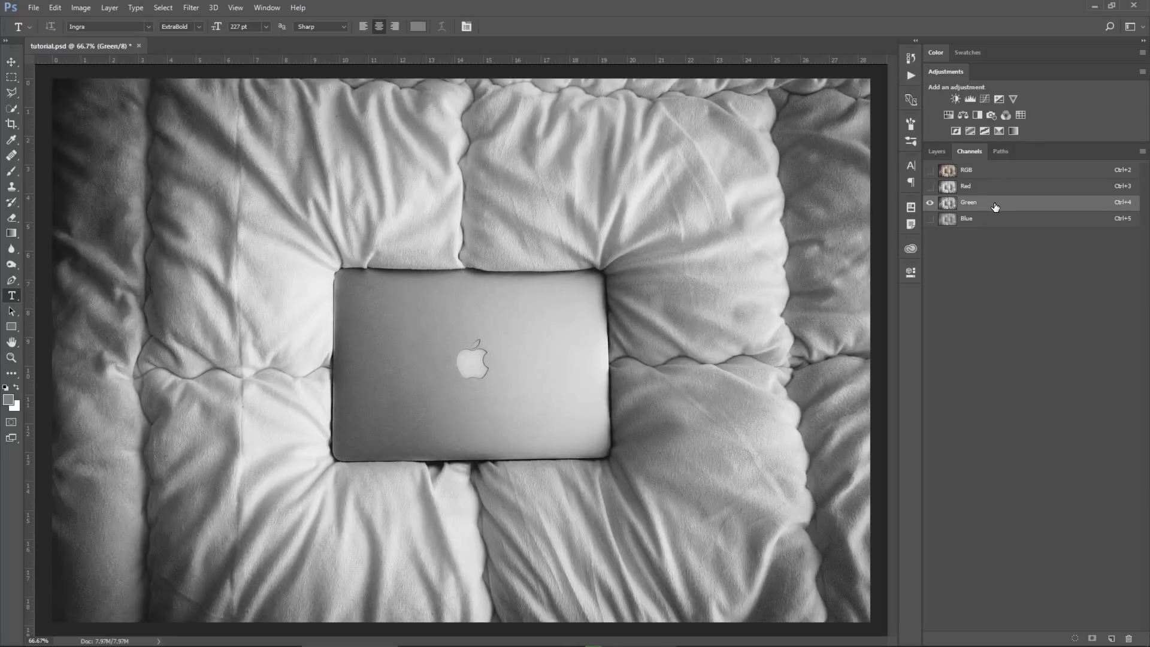
# Duplicate the Green channel into a new document named displacement.
pyautogui.rightClick(995, 205)
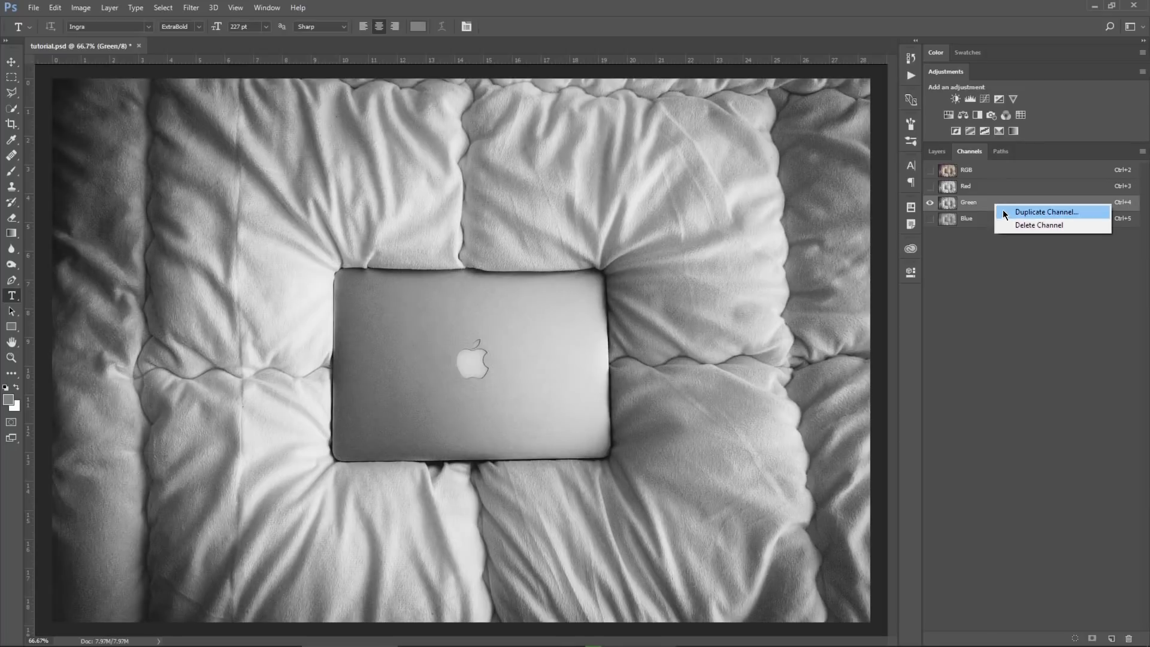
pyautogui.click(1047, 213)
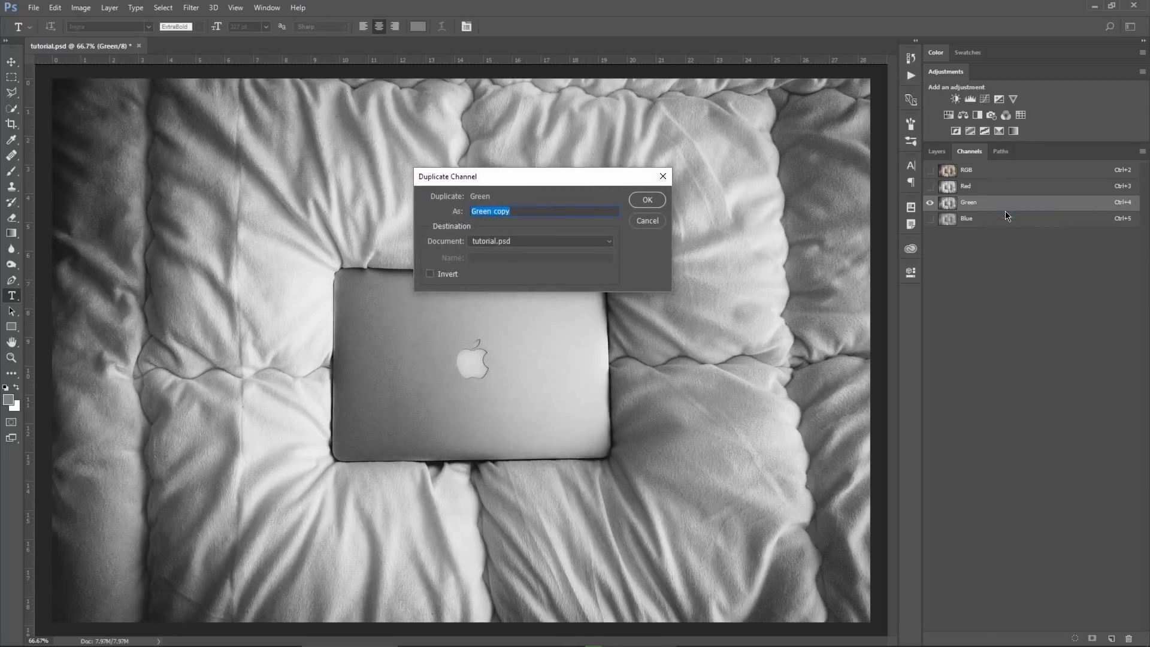
pyautogui.click(539, 241)
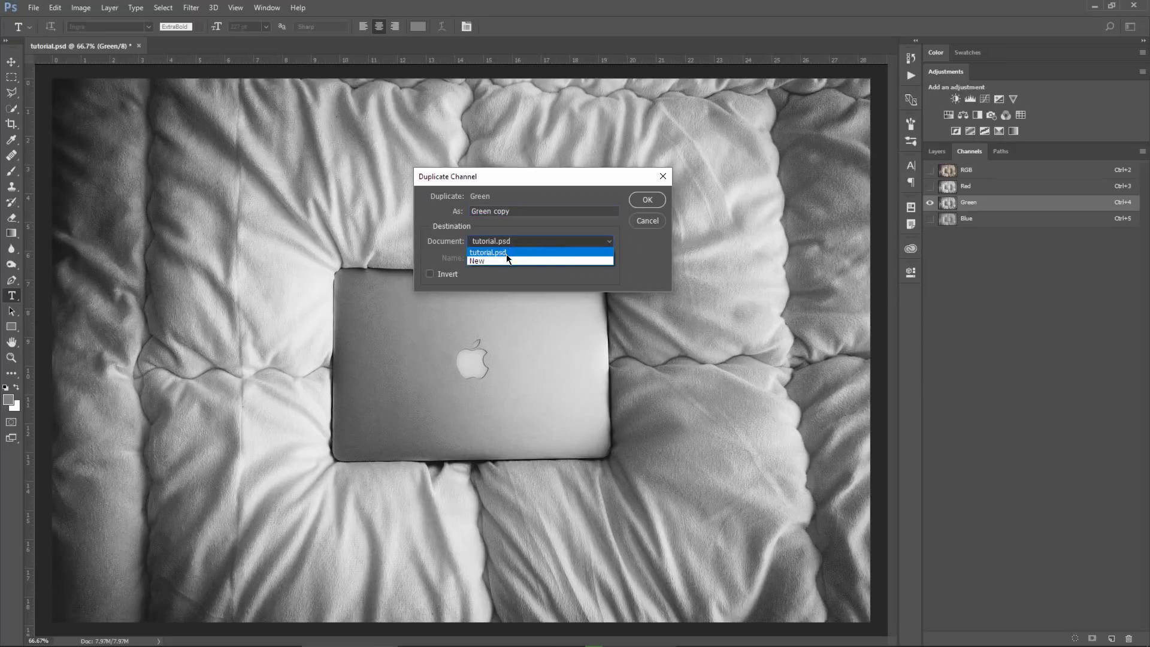
pyautogui.click(477, 261)
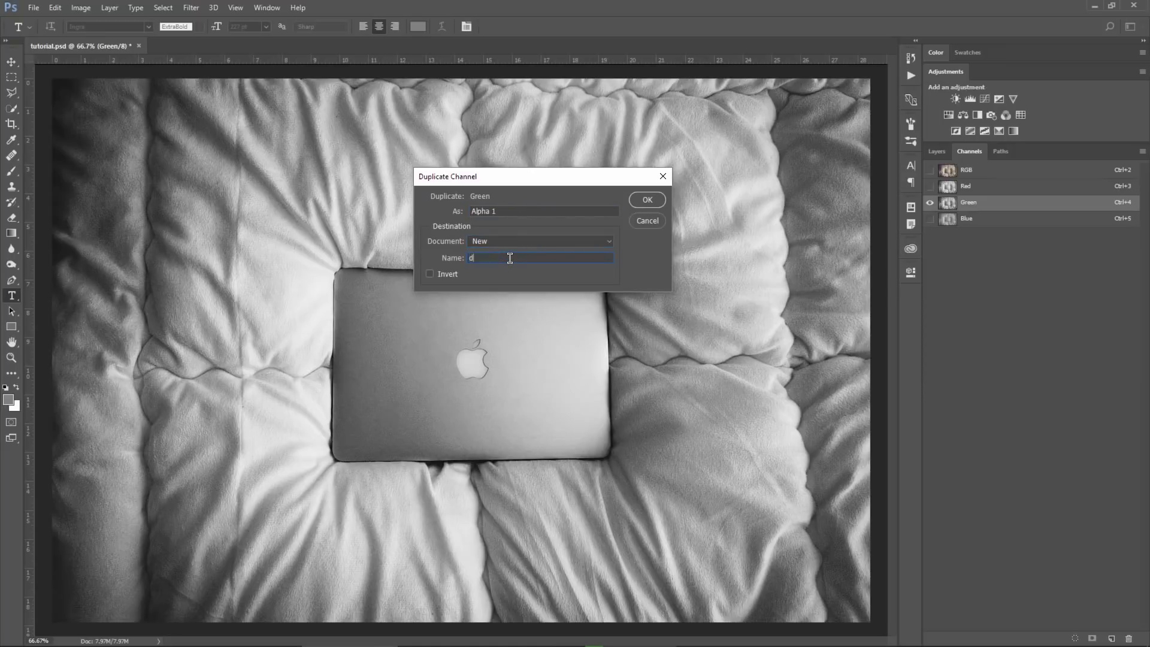
pyautogui.write('isplacement')
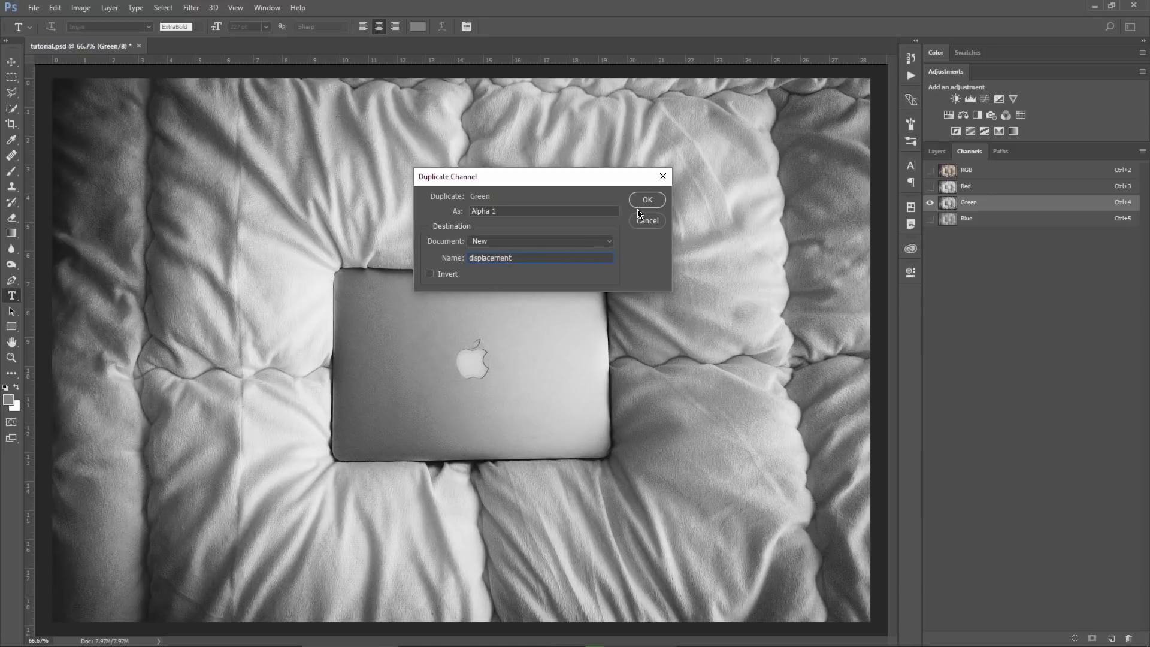
pyautogui.click(646, 200)
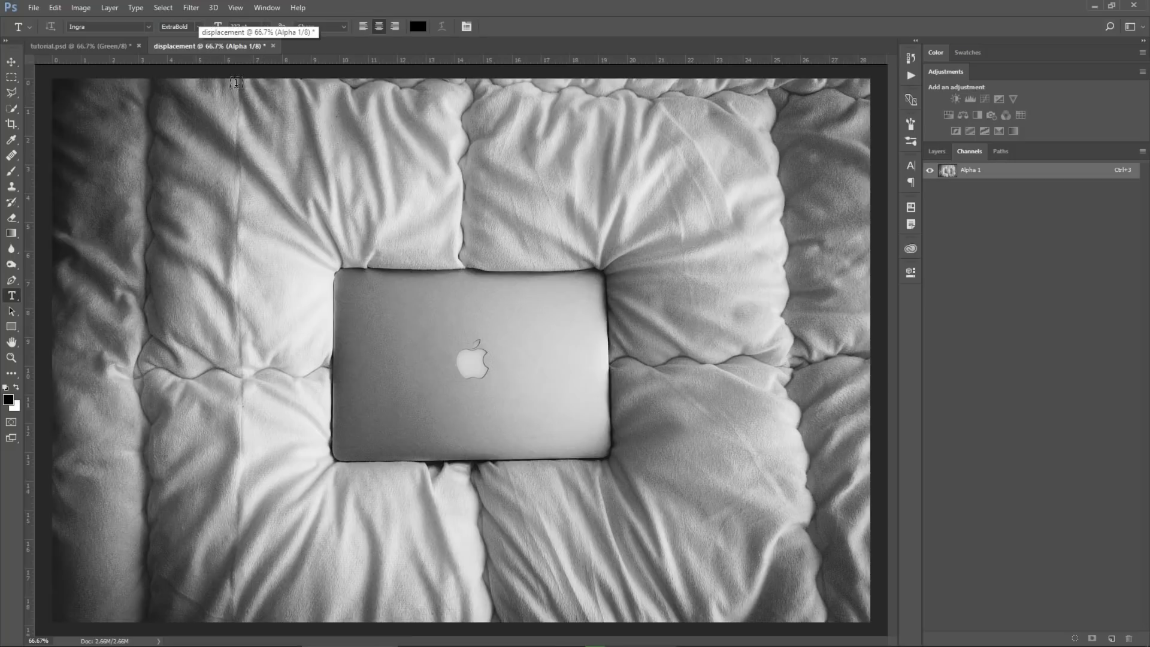
pyautogui.moveTo(298, 162)
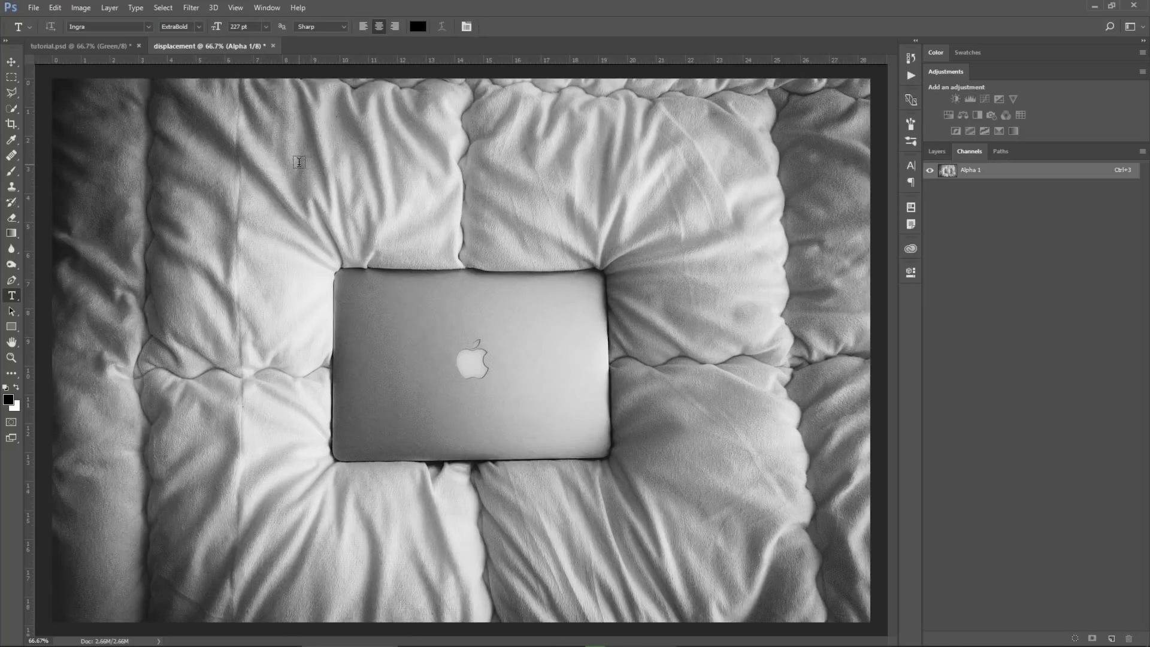
pyautogui.moveTo(309, 181)
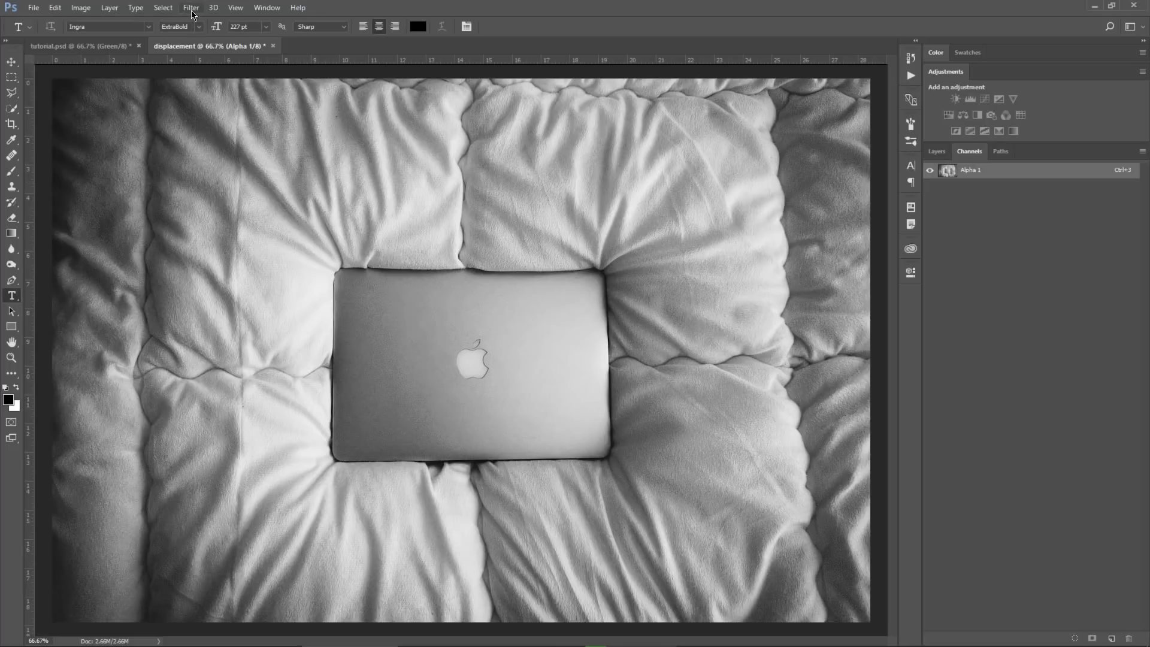
# Apply a Gaussian Blur with a 3.0 pixel radius to the displacement image.
pyautogui.click(190, 7)
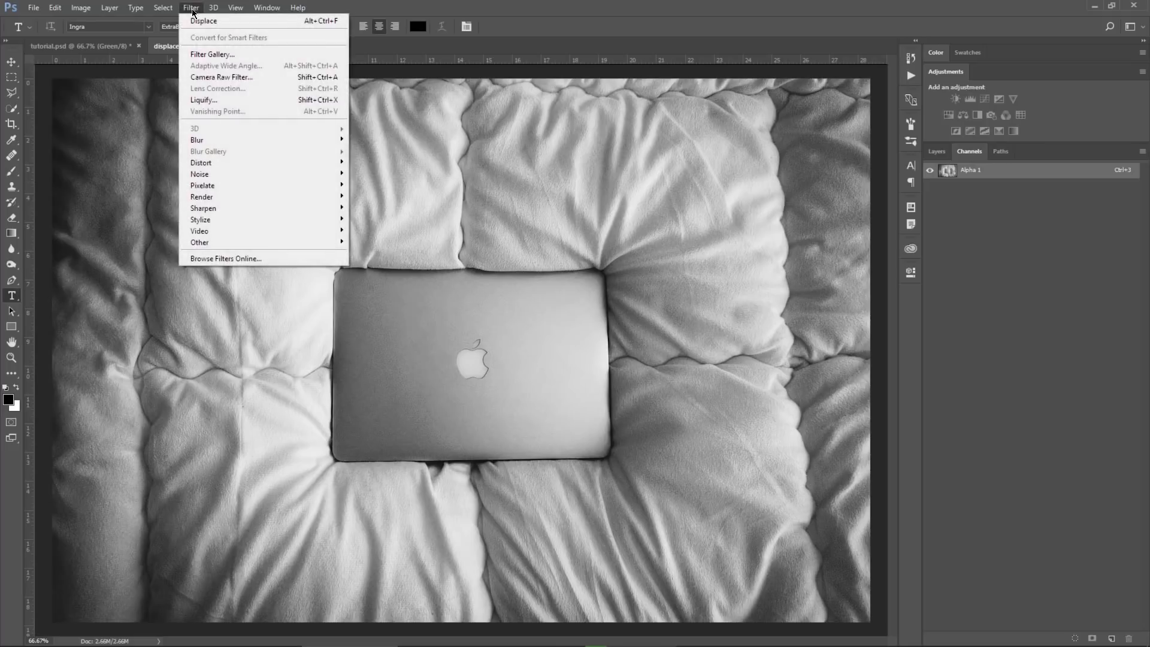
pyautogui.moveTo(197, 139)
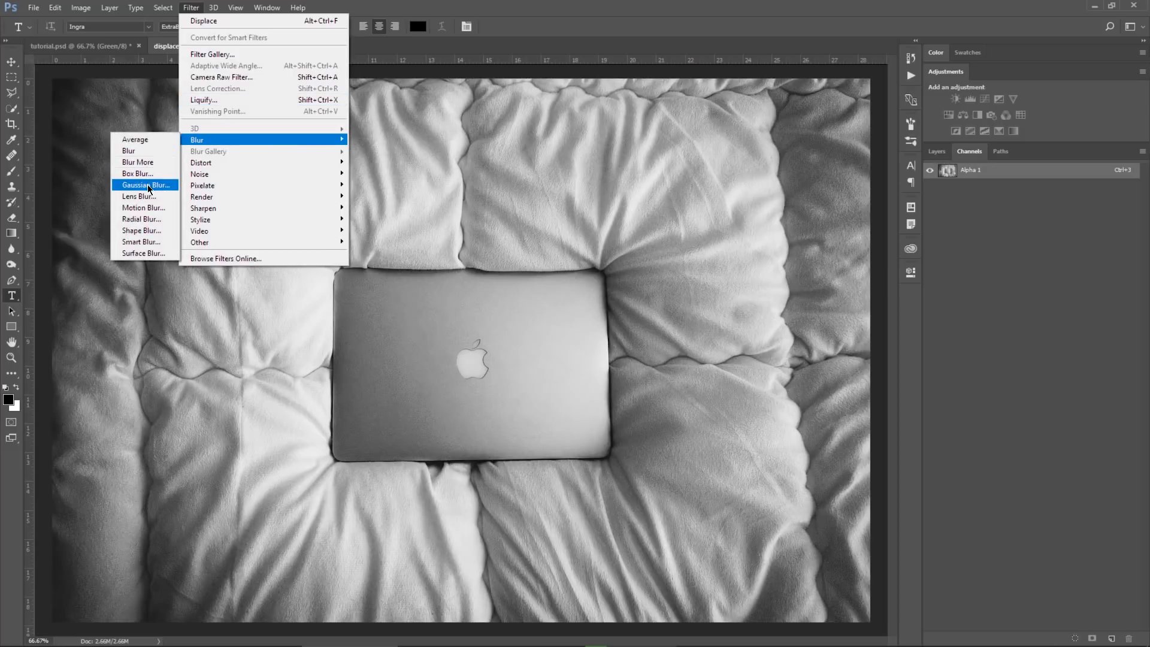
pyautogui.click(145, 185)
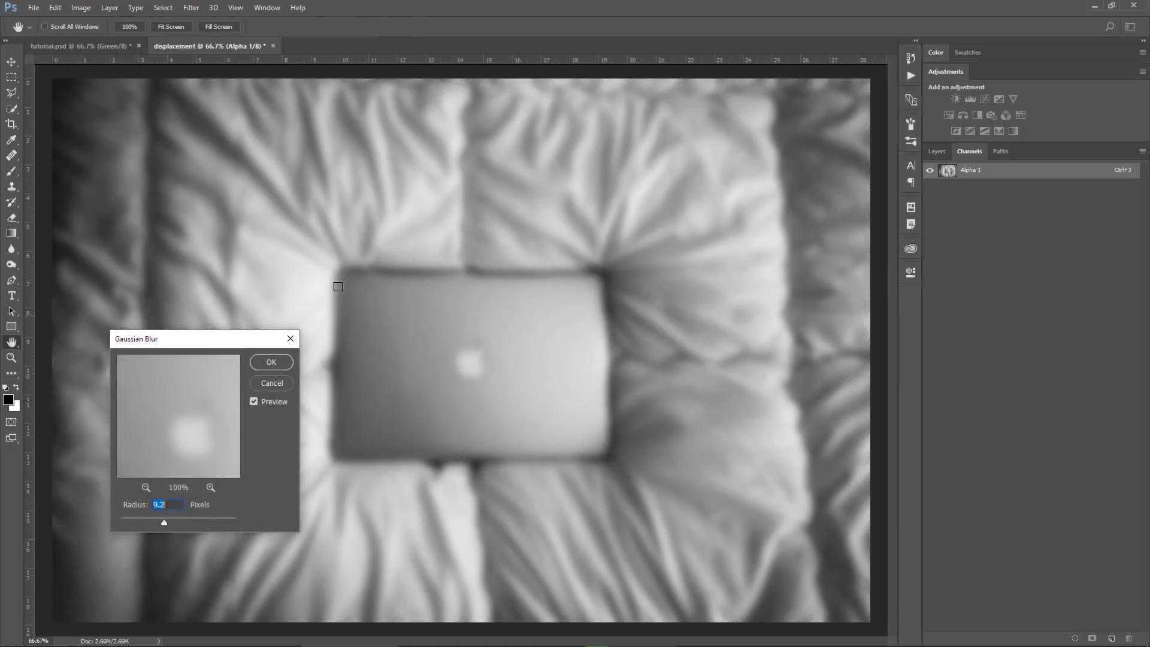
pyautogui.moveTo(164, 522); pyautogui.dragTo(123, 522)
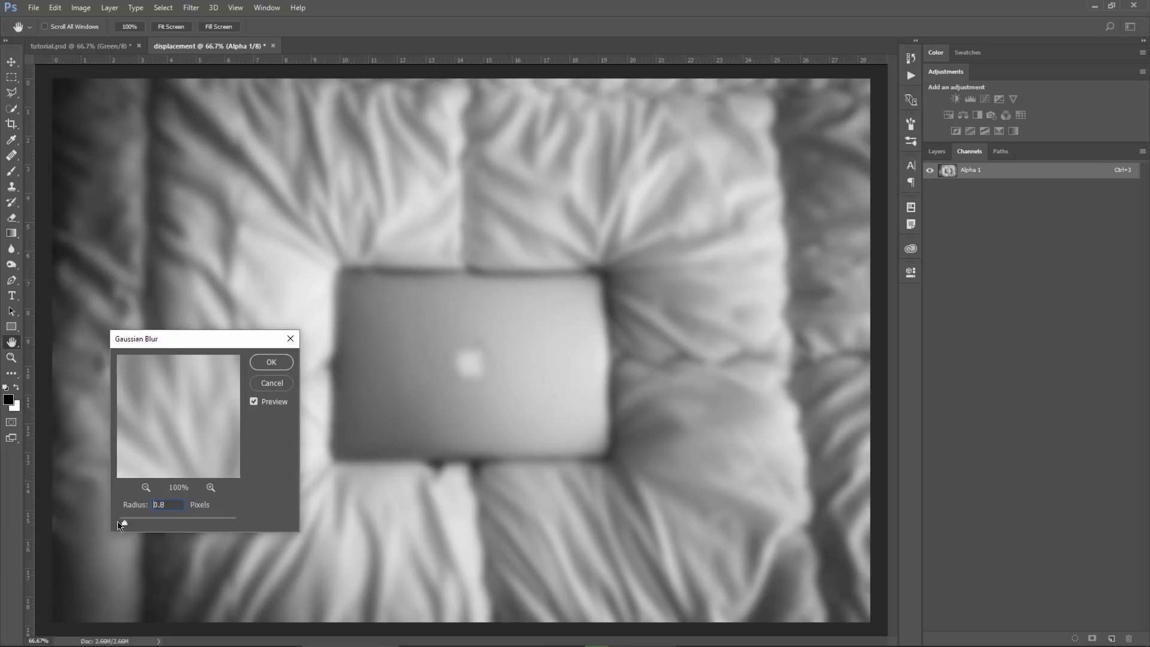
pyautogui.moveTo(123, 524); pyautogui.dragTo(131, 523)
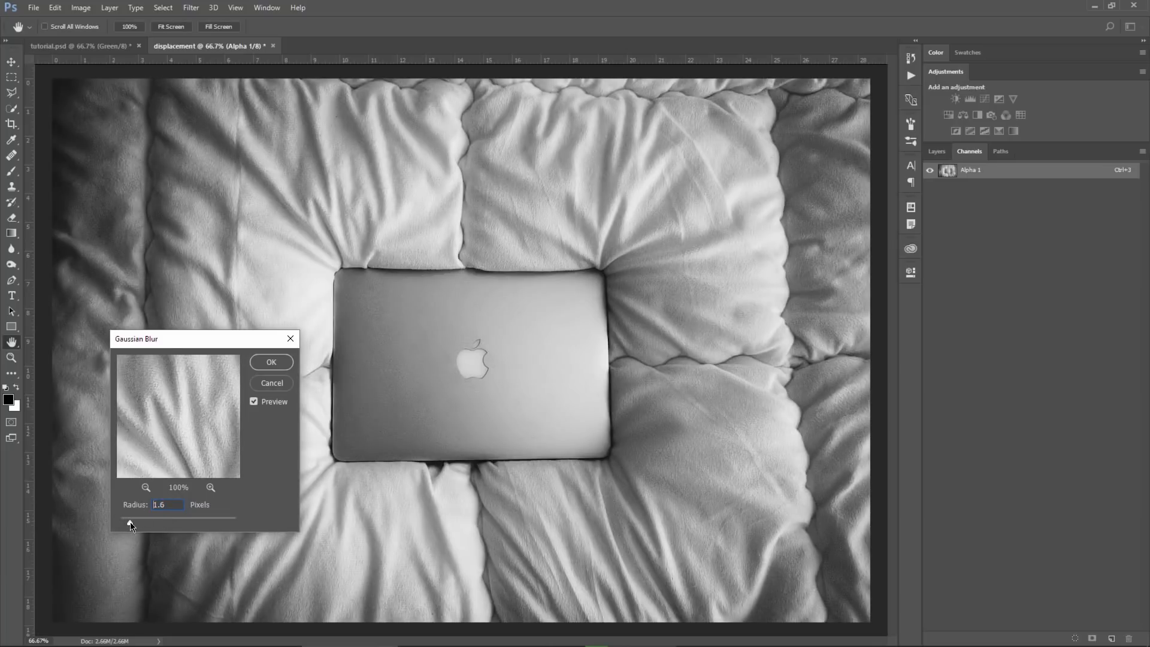
pyautogui.moveTo(130, 519); pyautogui.dragTo(139, 518)
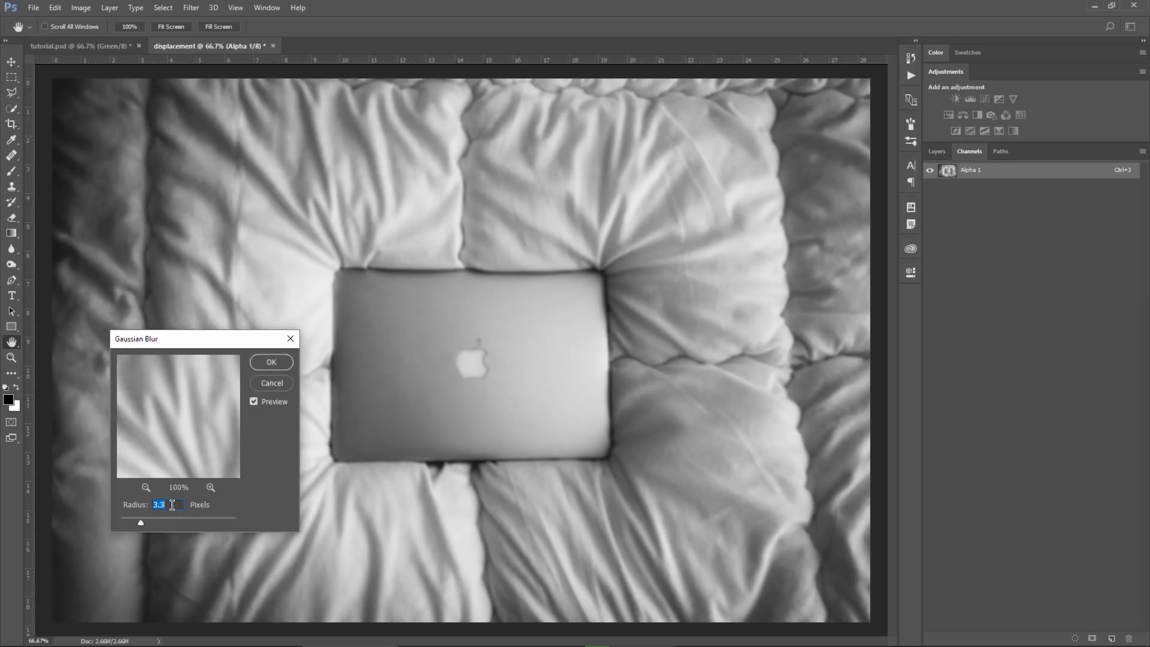
pyautogui.write('3.0')
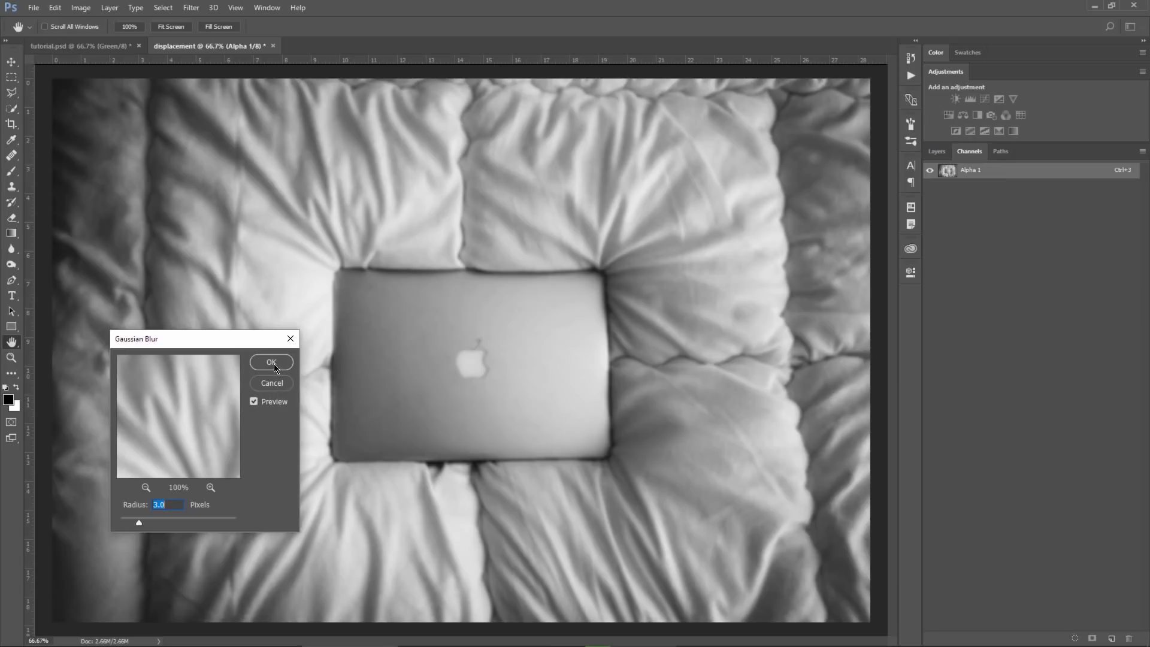
# Confirm the blur and save the image as displacement.psd on the Desktop.
pyautogui.click(33, 7)
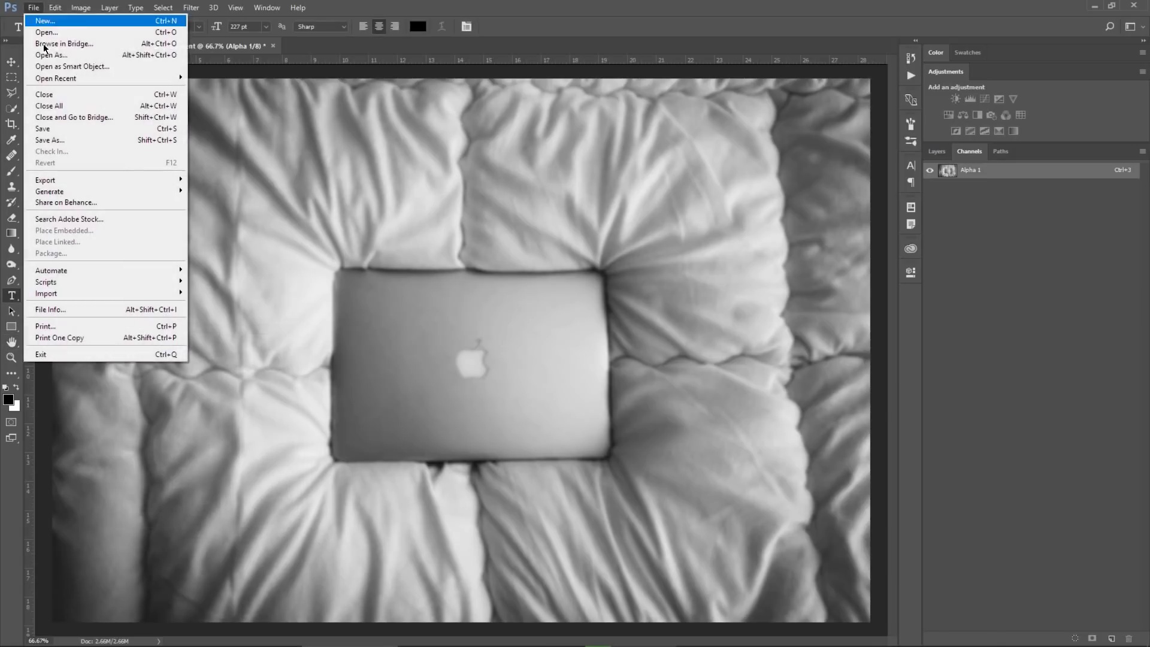
pyautogui.click(50, 139)
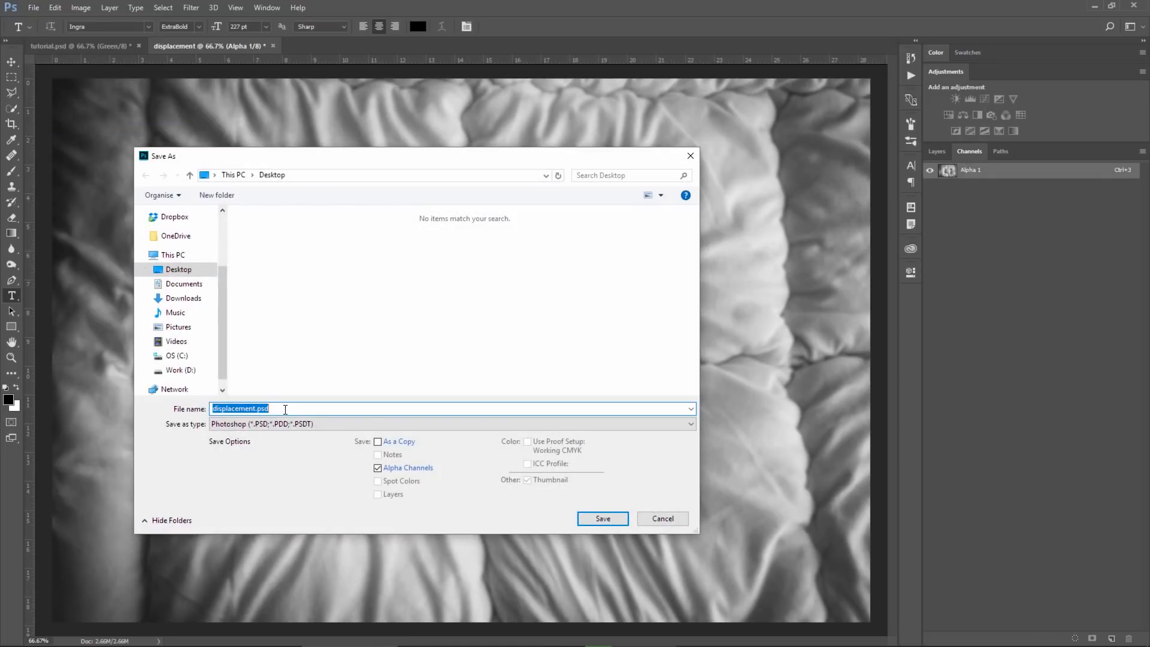
pyautogui.moveTo(190, 284)
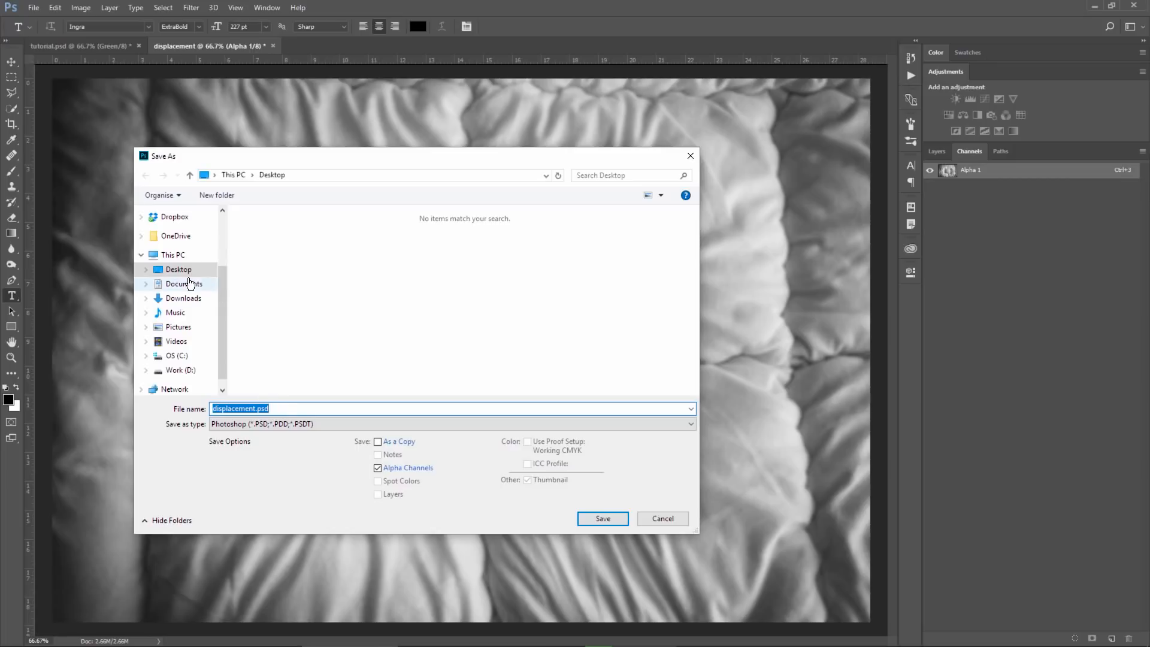
pyautogui.moveTo(563, 517)
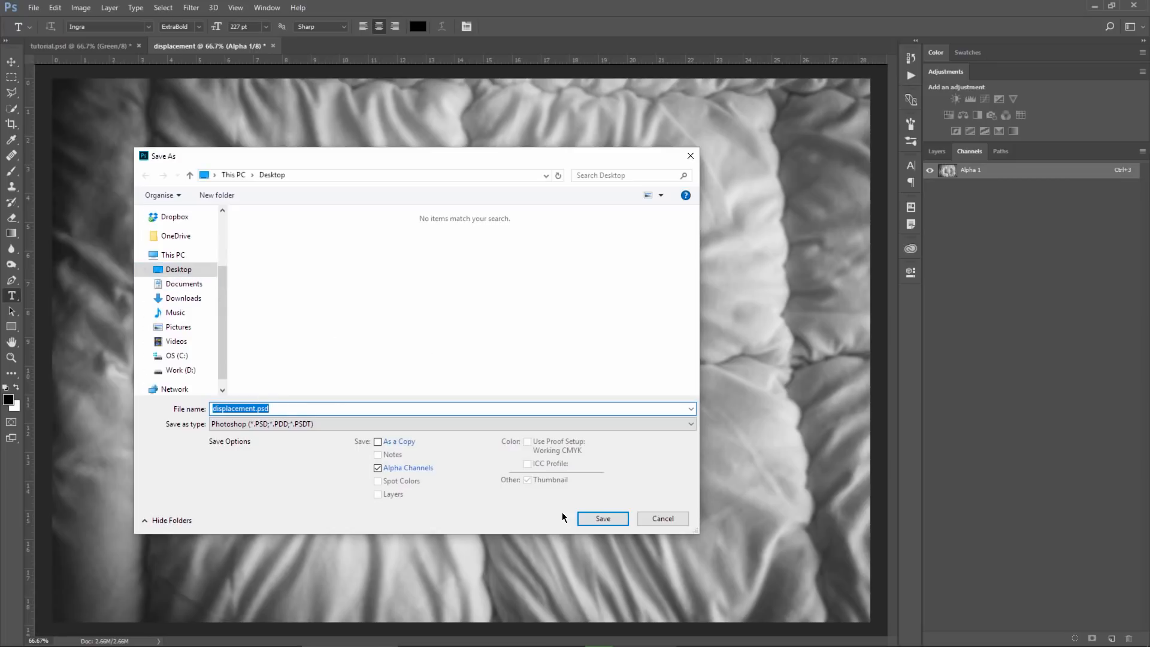
pyautogui.click(601, 517)
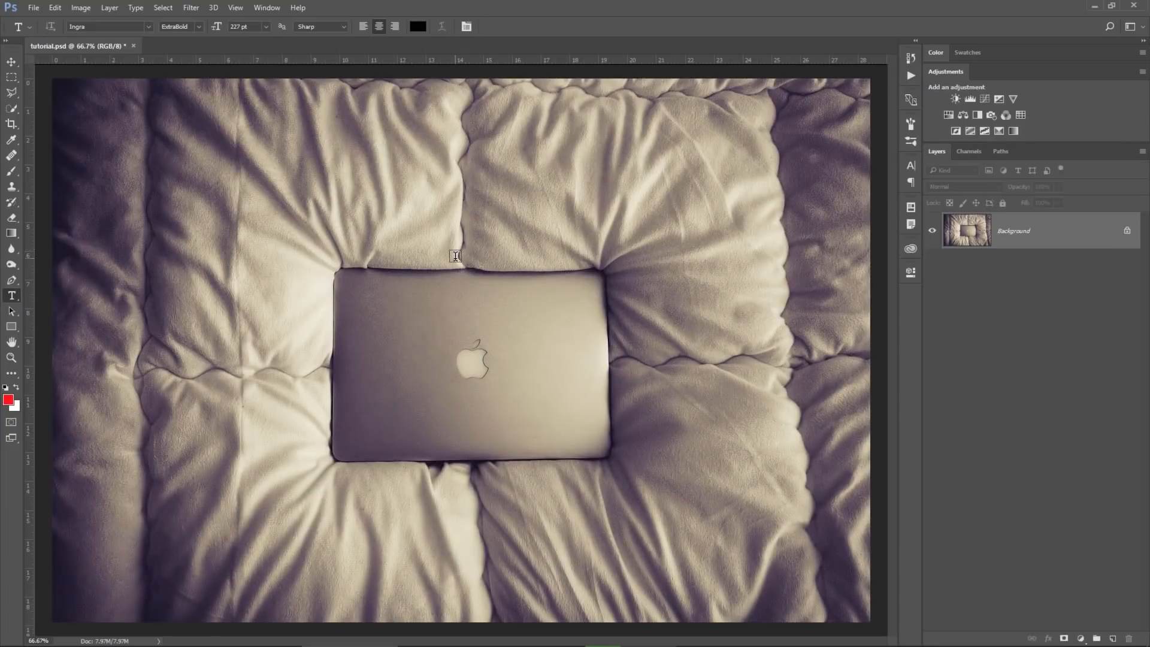
pyautogui.moveTo(447, 204)
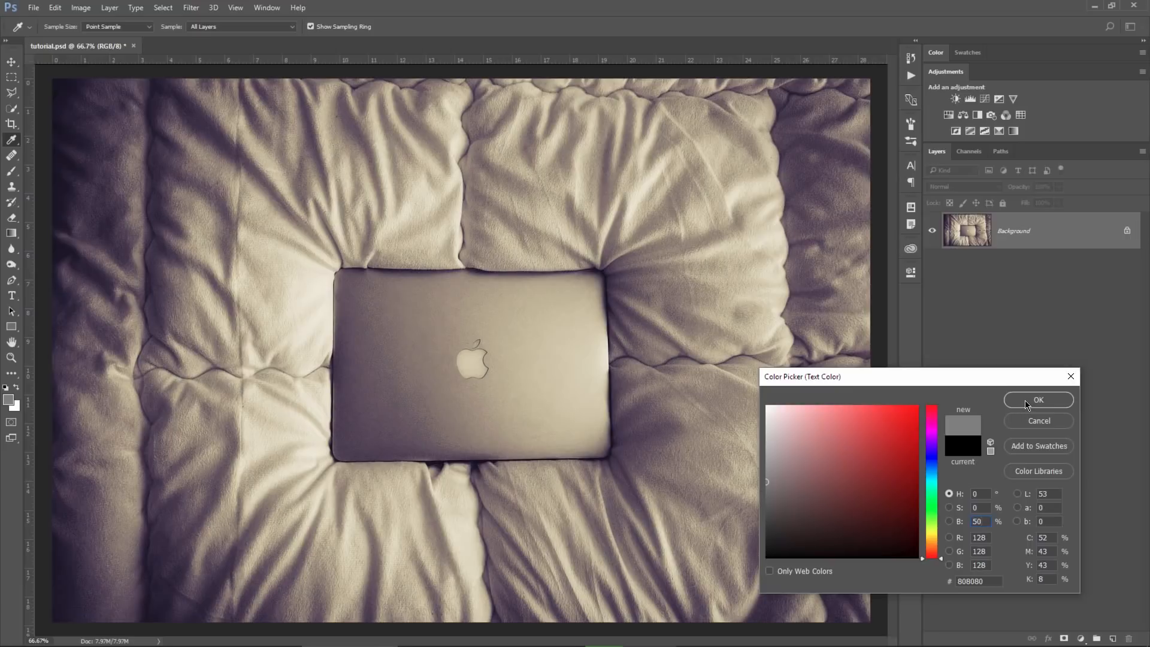
# Confirm mid grey #808080 as the type colour.
pyautogui.click(1037, 400)
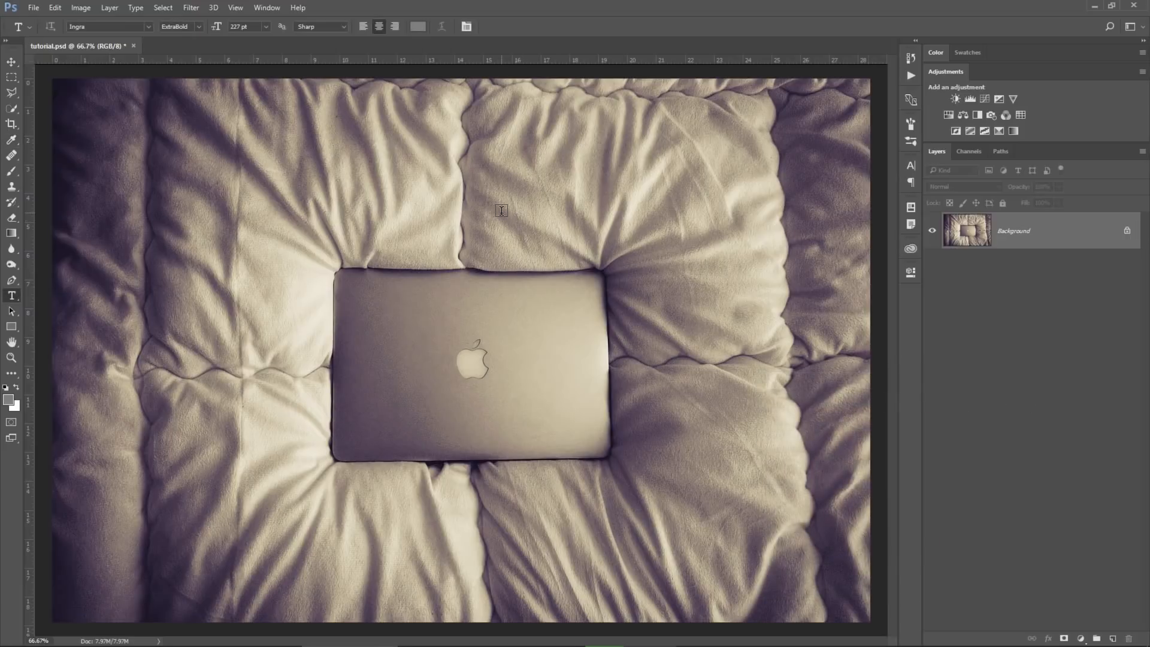
pyautogui.moveTo(462, 213)
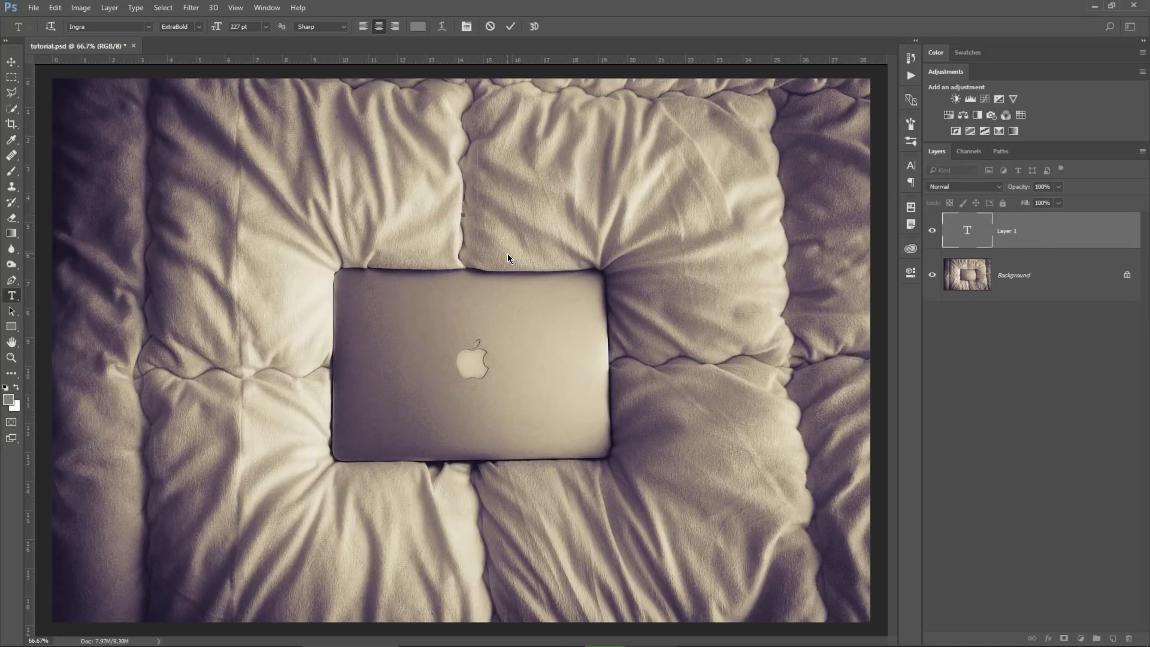
# Add grey text 'I HAVE A BED' and 'I HAVE AN APPLE' and convert them to one smart object.
pyautogui.write('I HAVE A')
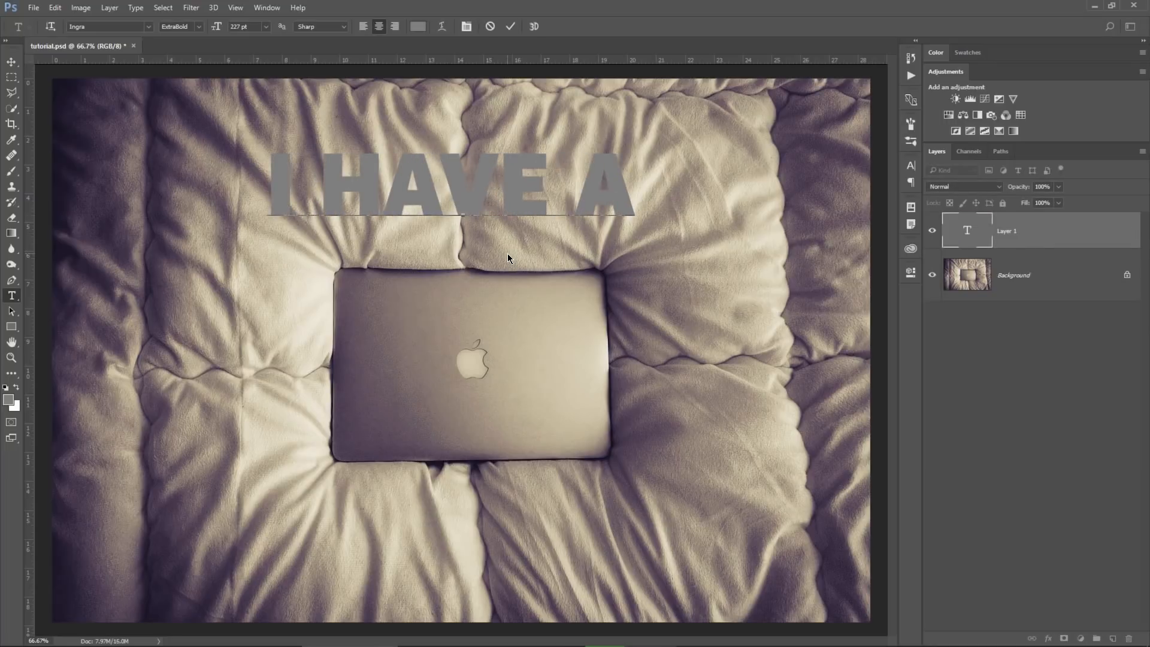
pyautogui.write('BED')
pyautogui.write('I HAVE')
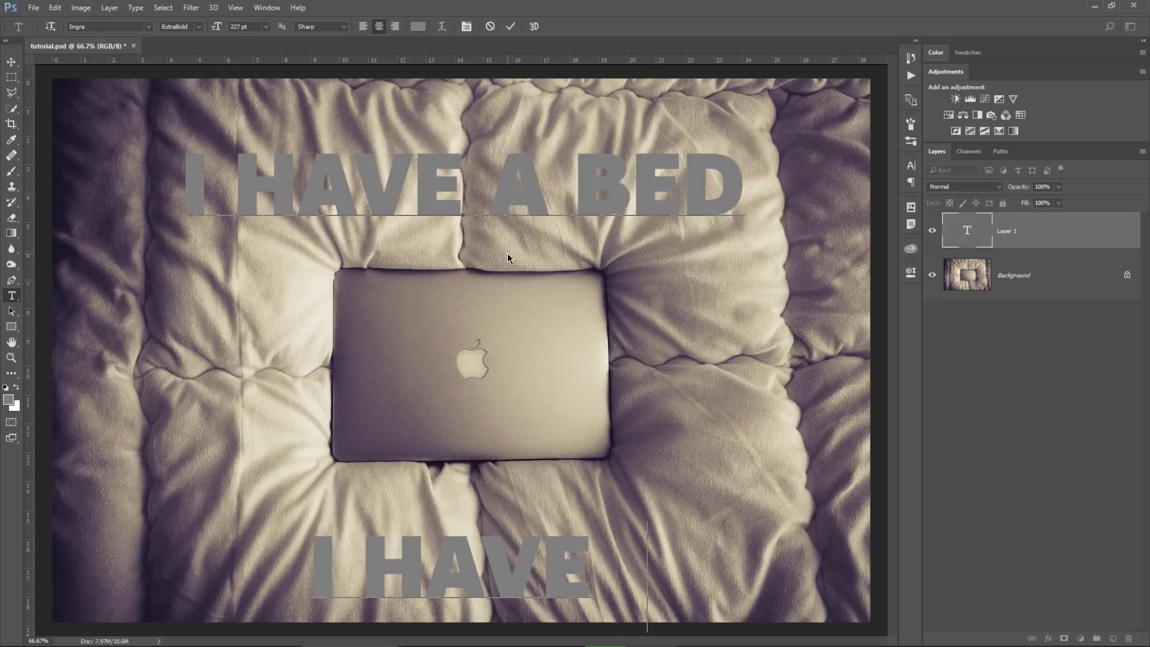
pyautogui.write('AN APPLE')
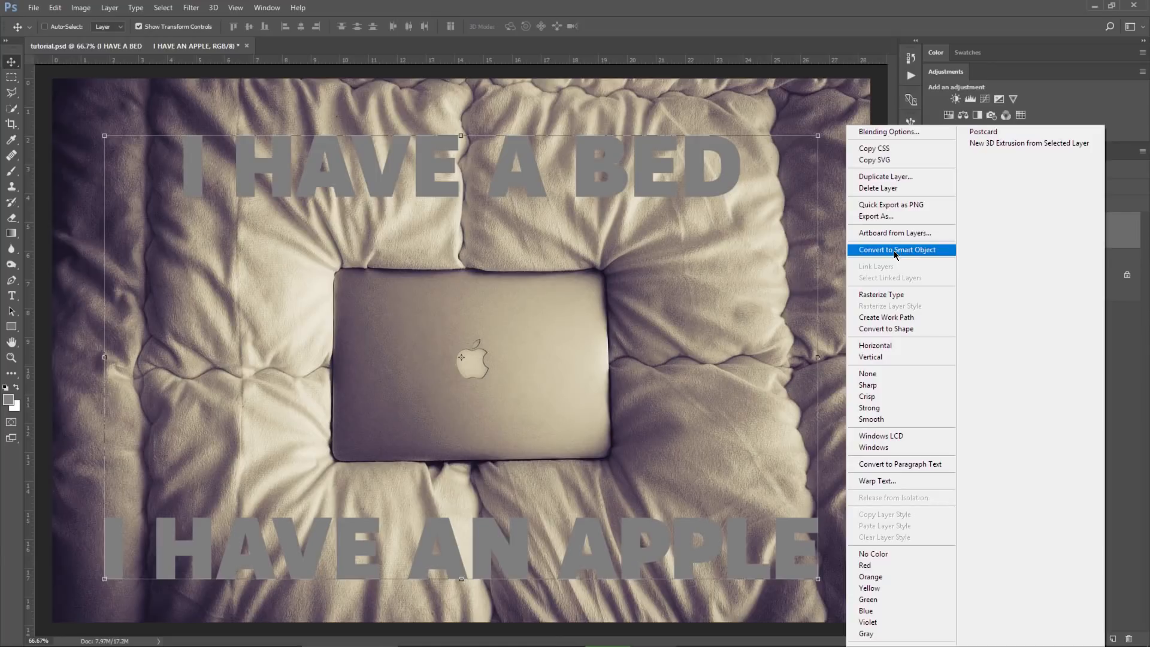
pyautogui.click(897, 249)
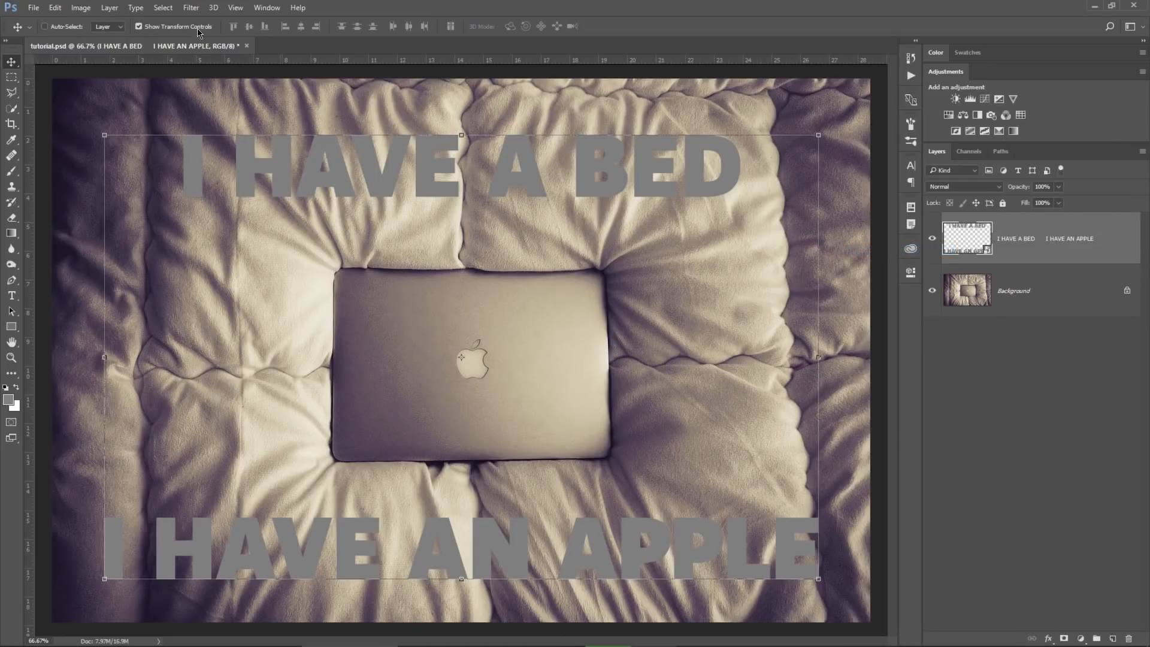
pyautogui.click(191, 7)
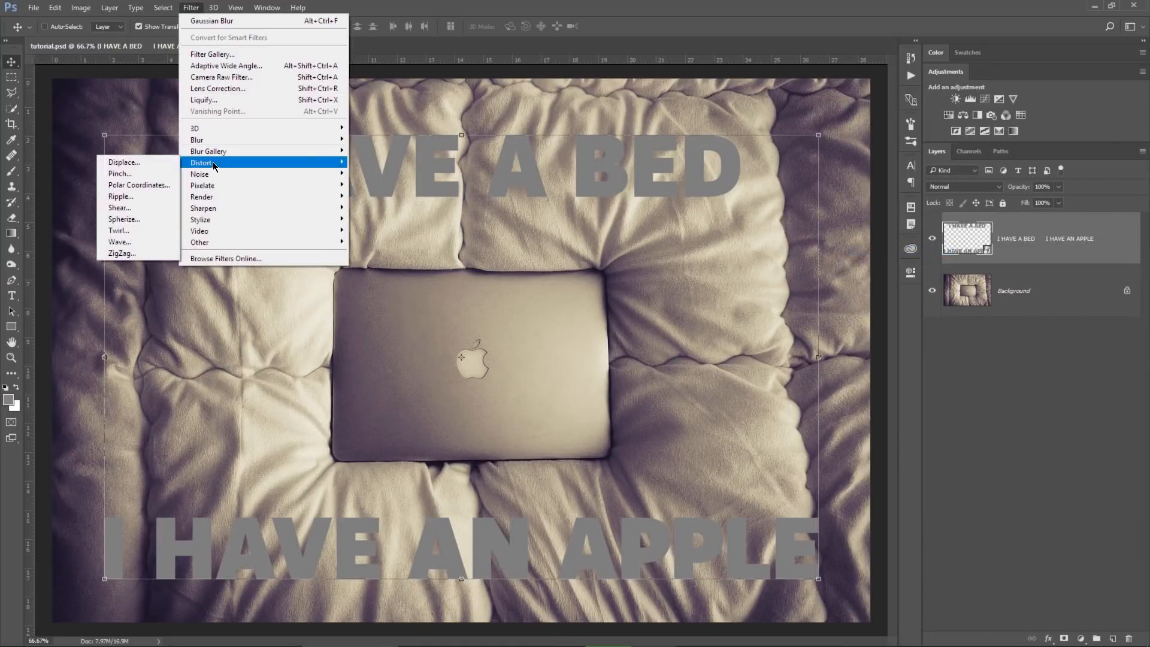
# Bring up the Displace filter with horizontal and vertical scale 7.
pyautogui.click(123, 161)
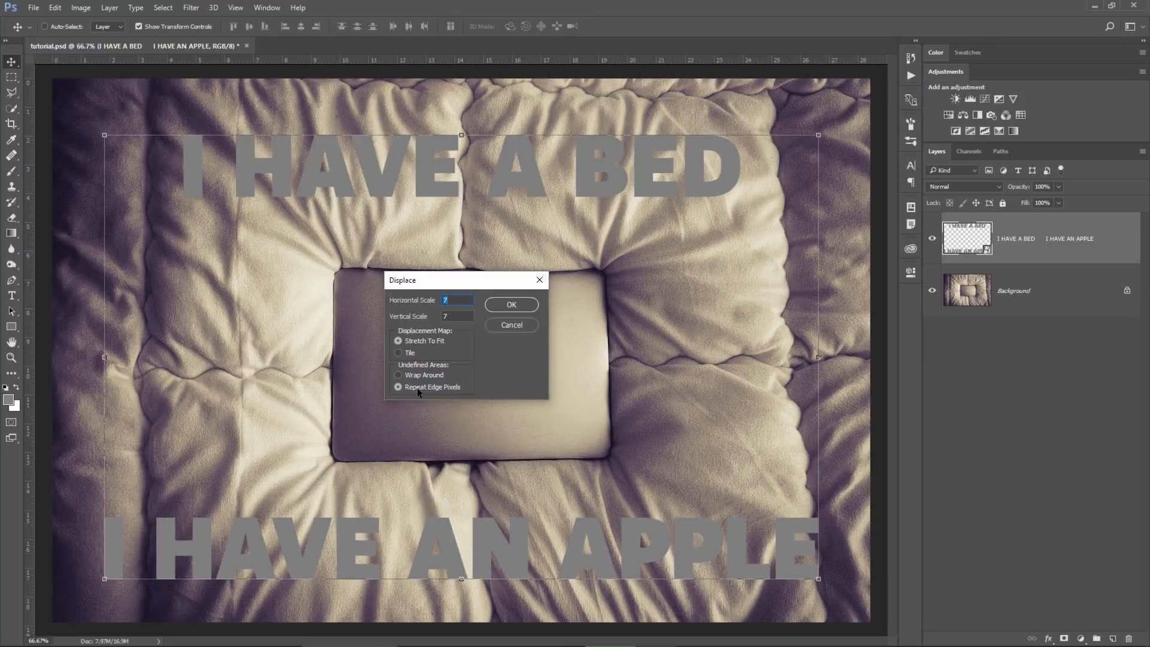
pyautogui.moveTo(517, 376)
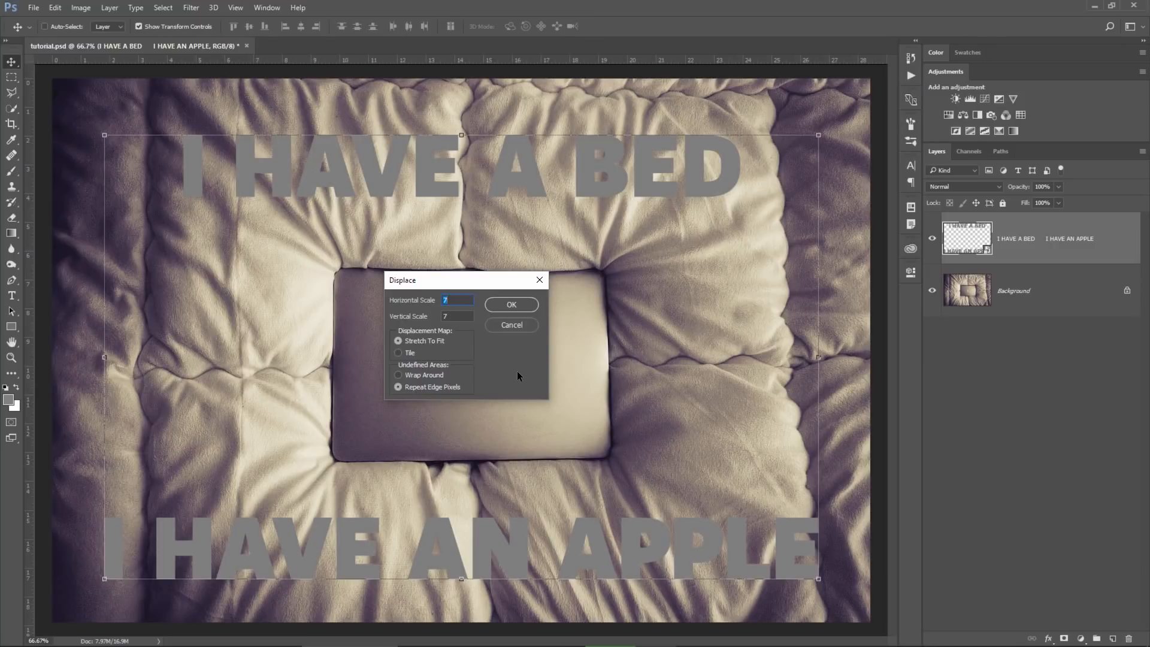
# Apply the Displace filter using displacement.psd from the Desktop as the map.
pyautogui.click(510, 304)
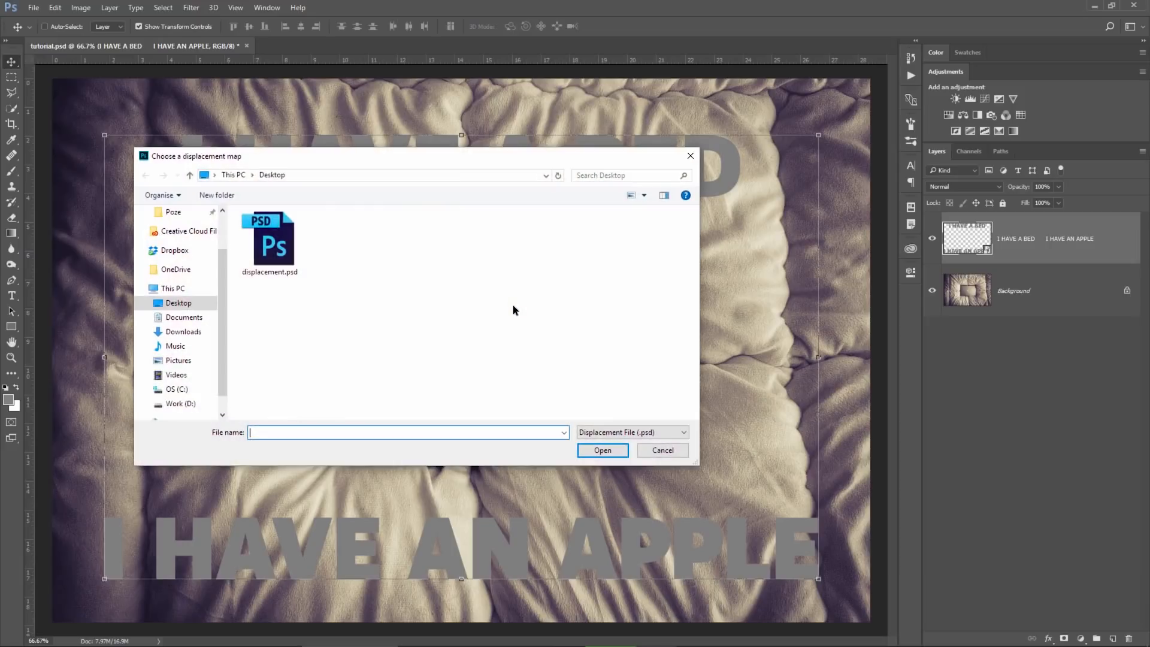
pyautogui.click(269, 238)
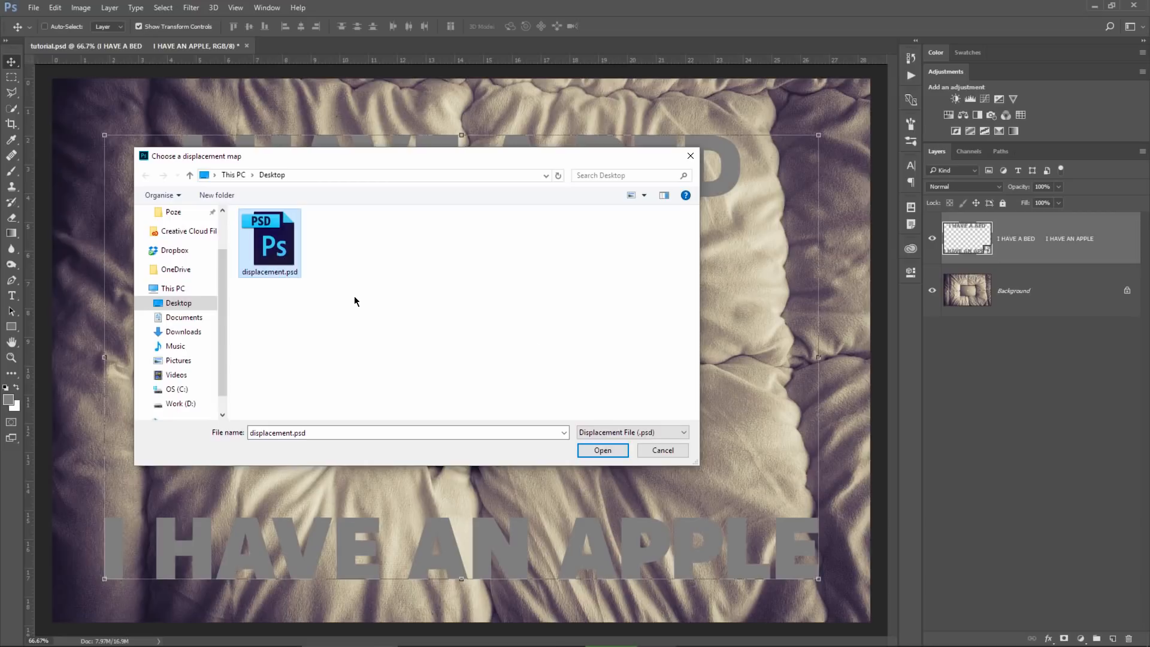
pyautogui.moveTo(602, 450)
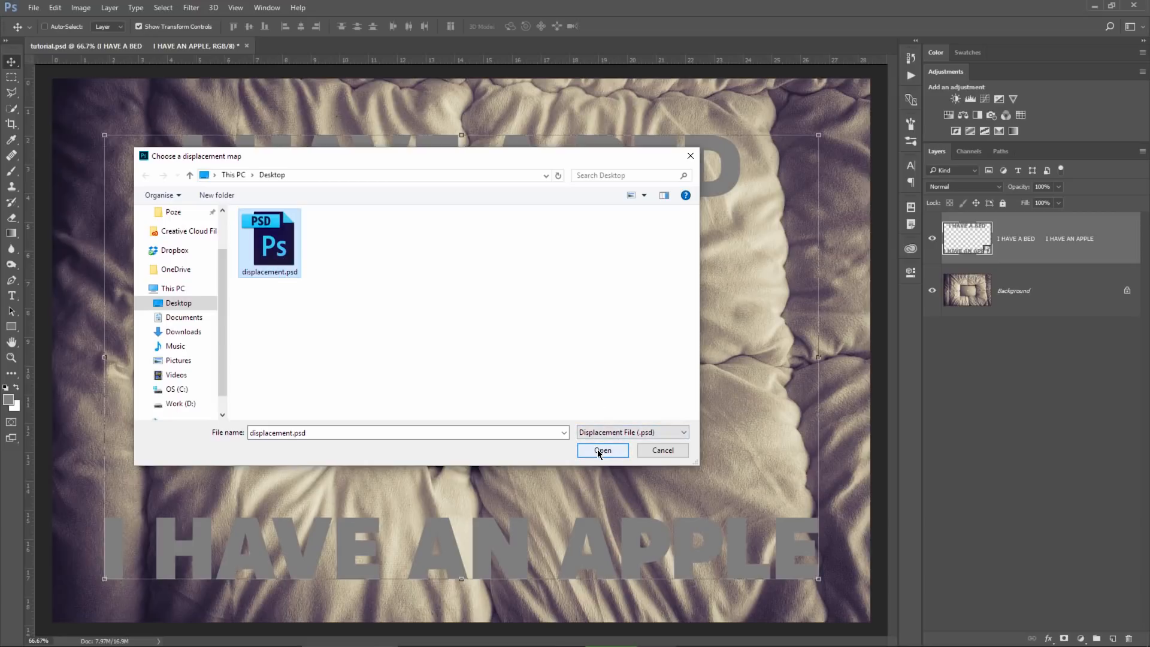
pyautogui.click(602, 450)
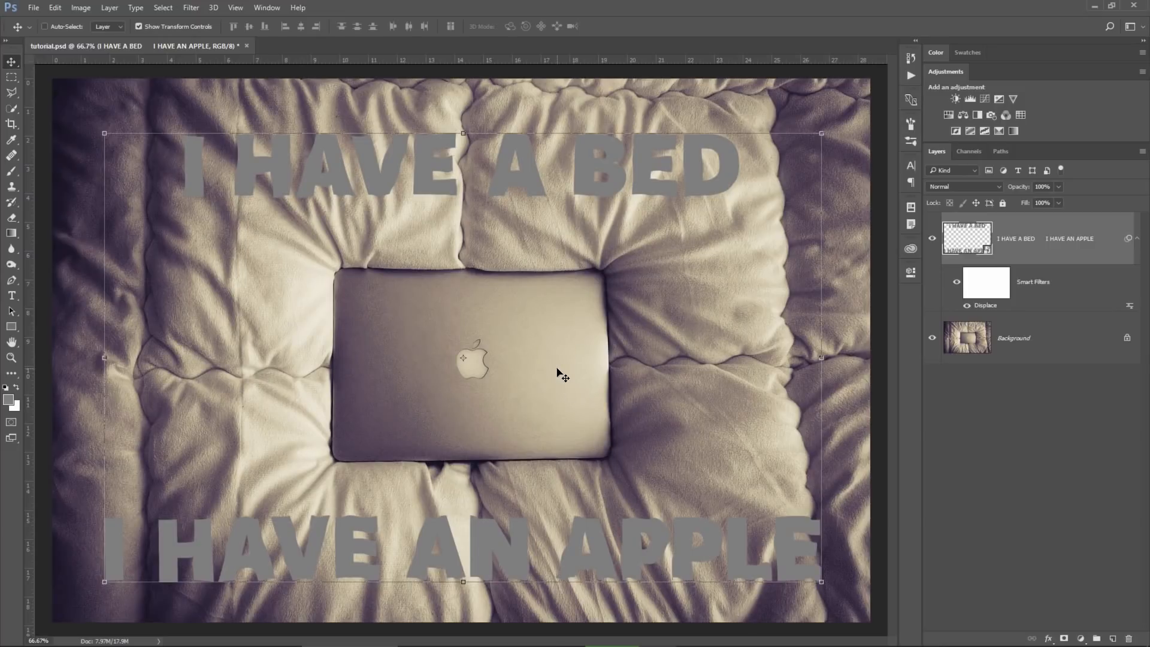
pyautogui.moveTo(1026, 237)
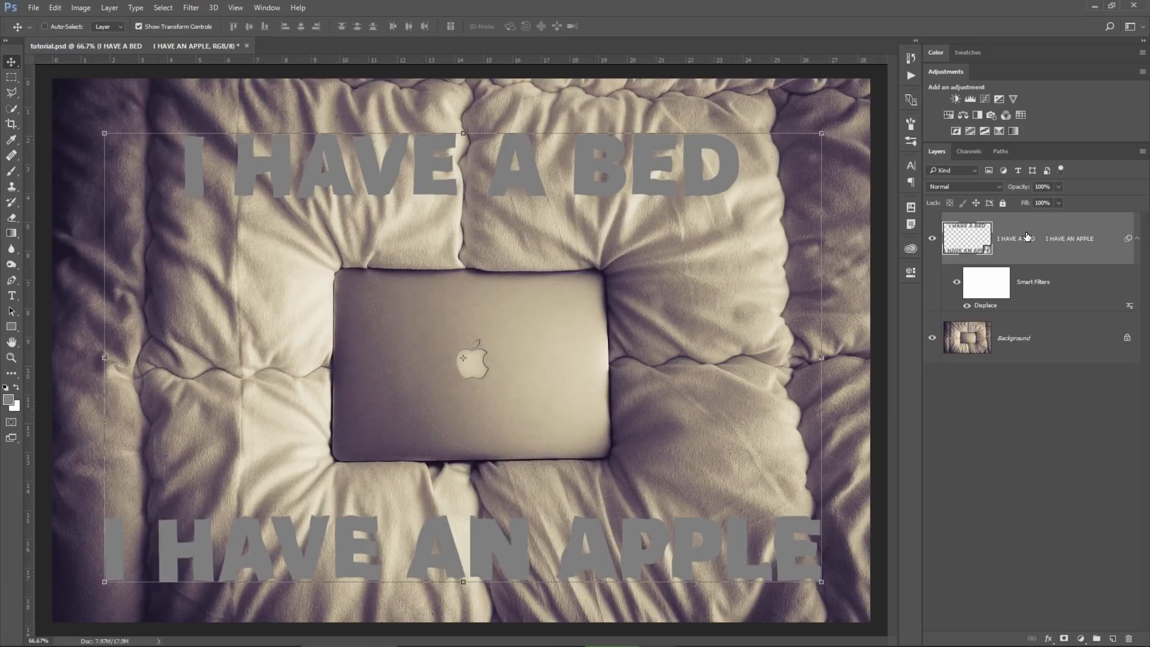
# Set the text smart object's blend mode to Linear Burn.
pyautogui.click(963, 187)
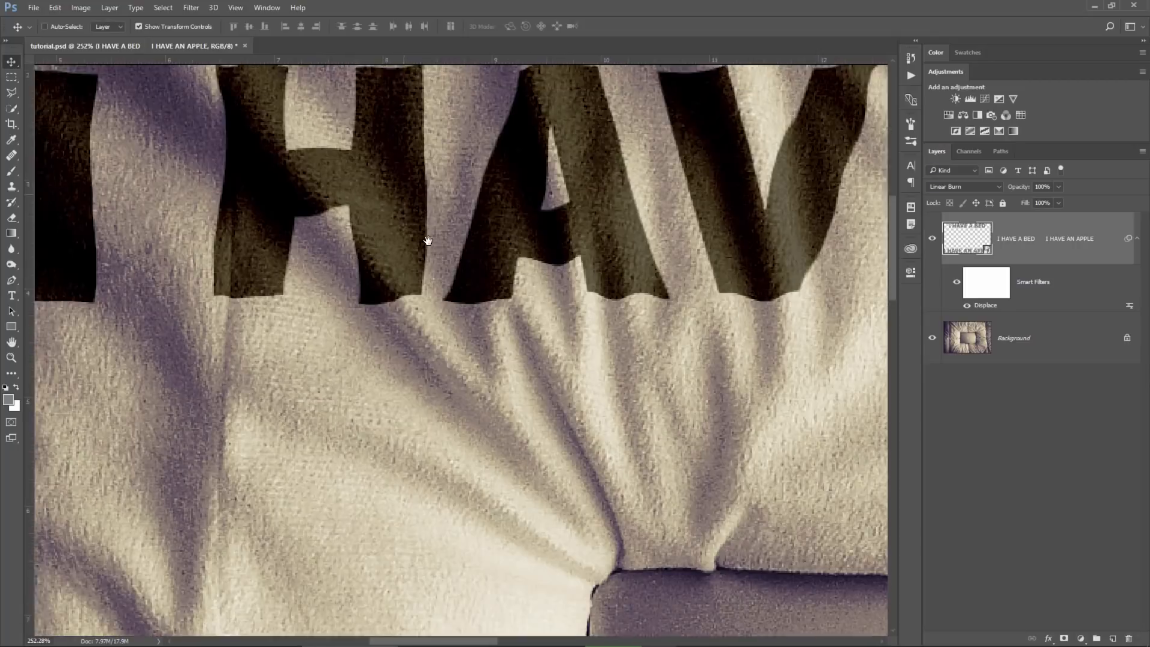
# Apply a slight Gaussian Blur of about 0.5 pixels to the displaced text.
pyautogui.click(190, 8)
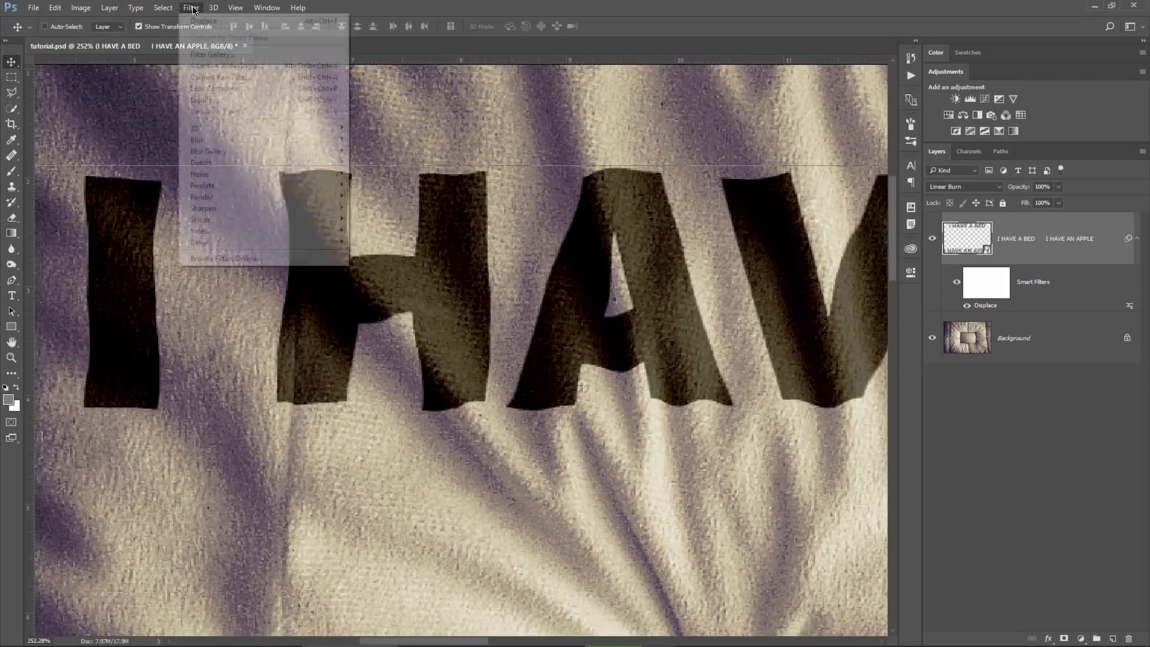
pyautogui.moveTo(211, 139)
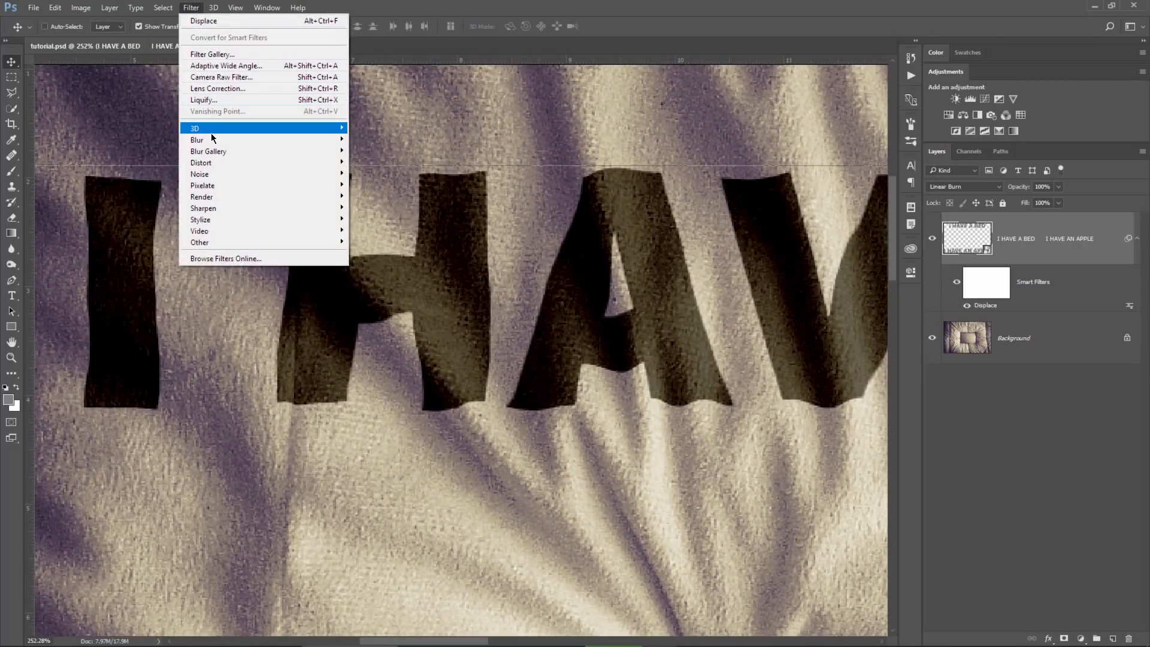
pyautogui.moveTo(197, 139)
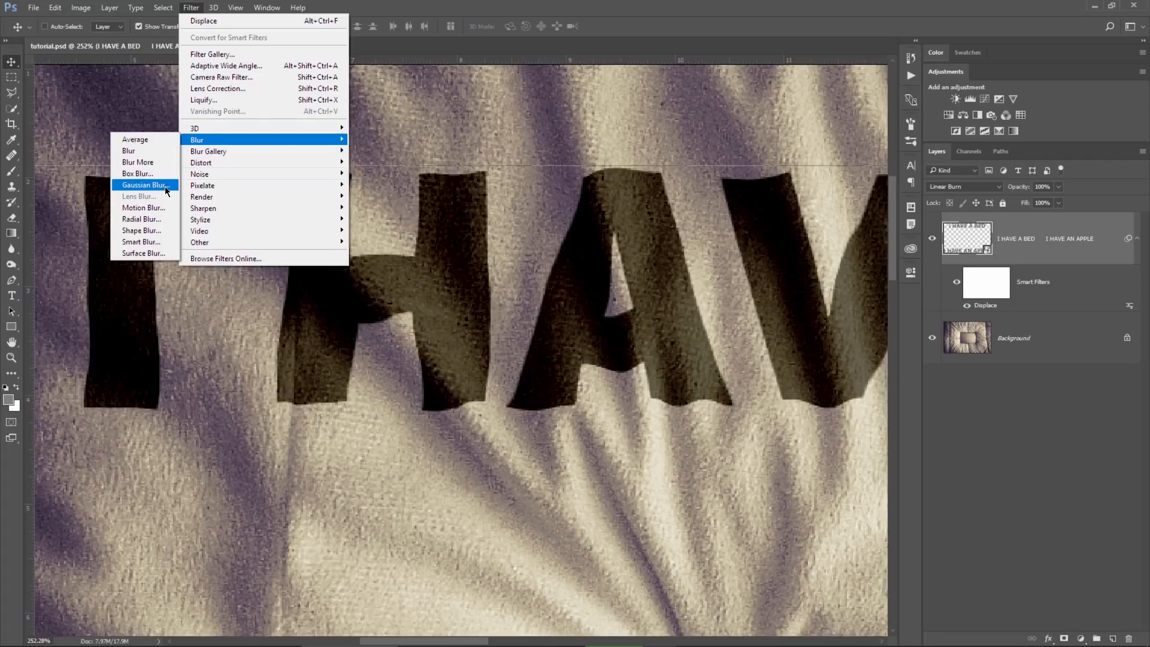
pyautogui.click(143, 185)
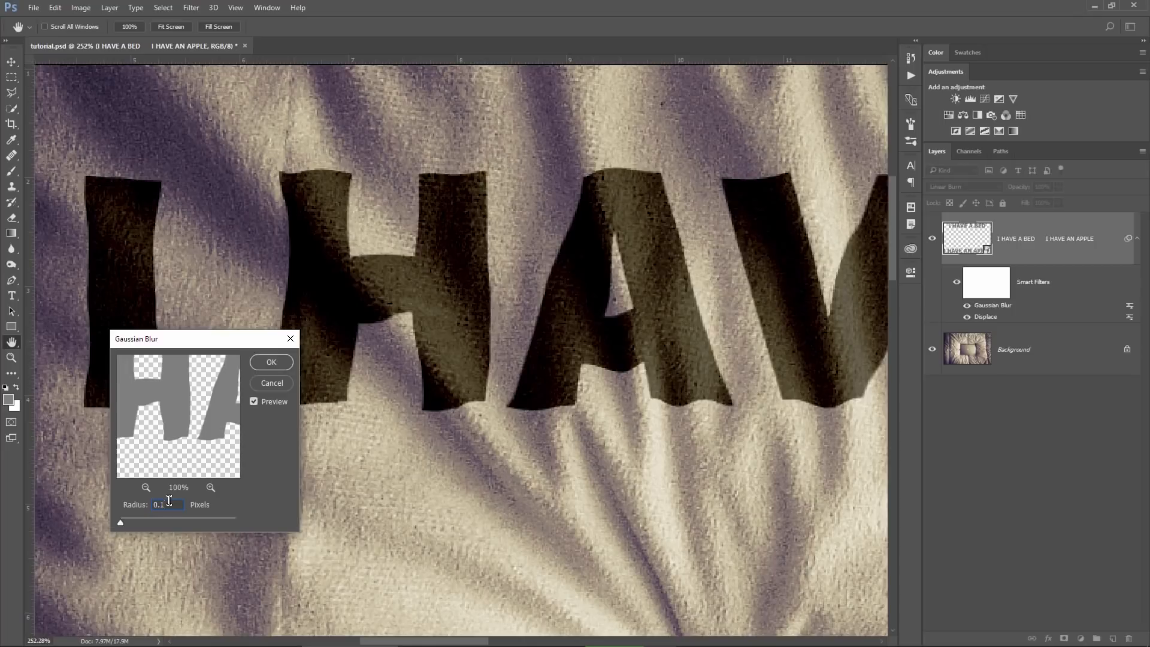
pyautogui.write('0.5')
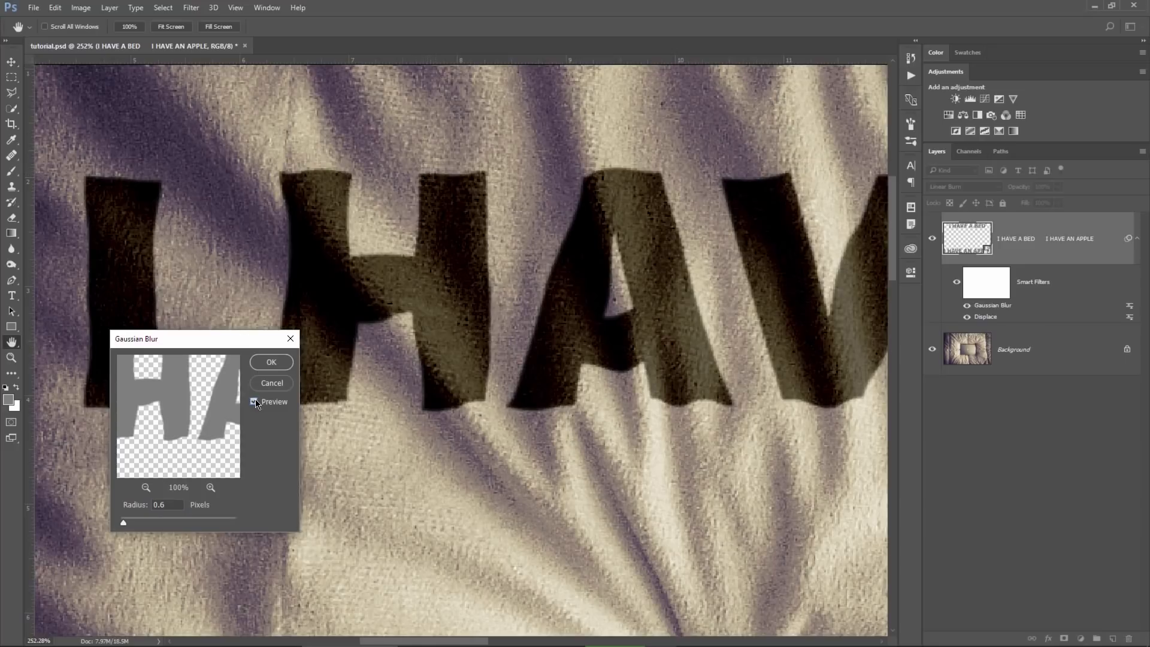
pyautogui.click(255, 401)
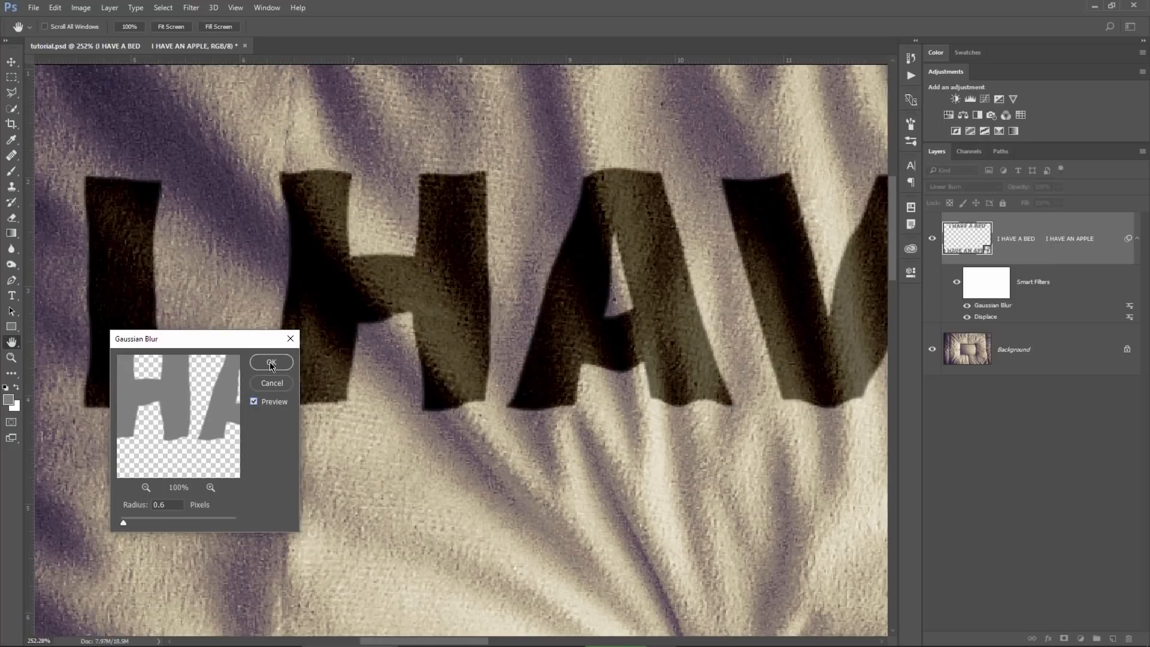
pyautogui.click(272, 362)
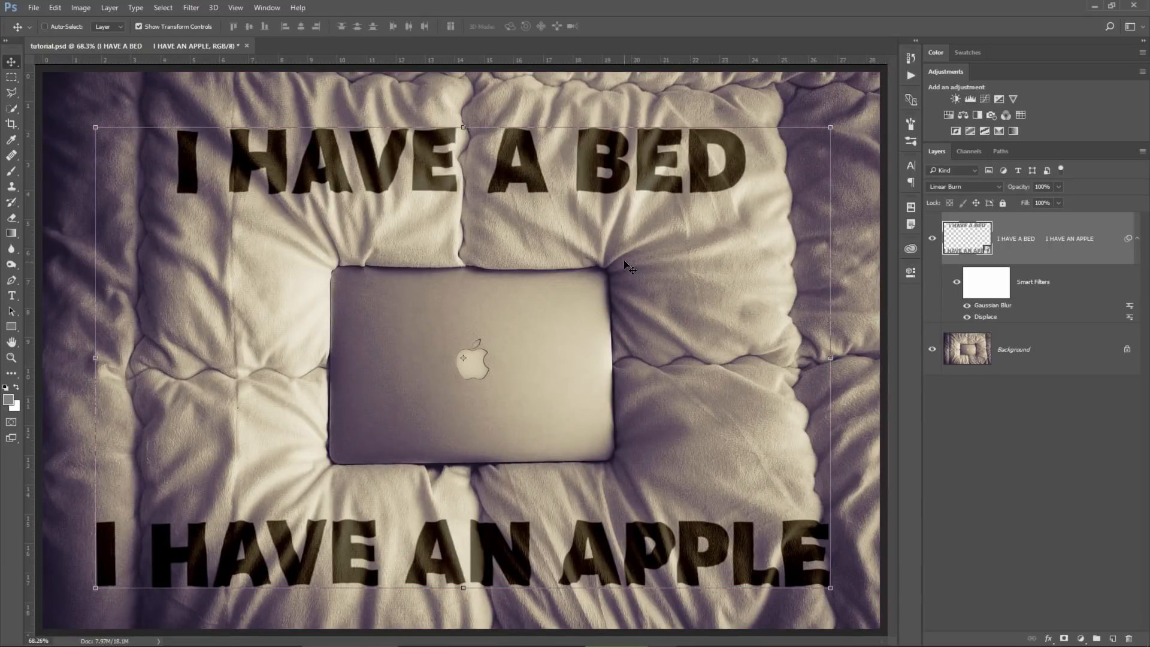
pyautogui.moveTo(636, 251)
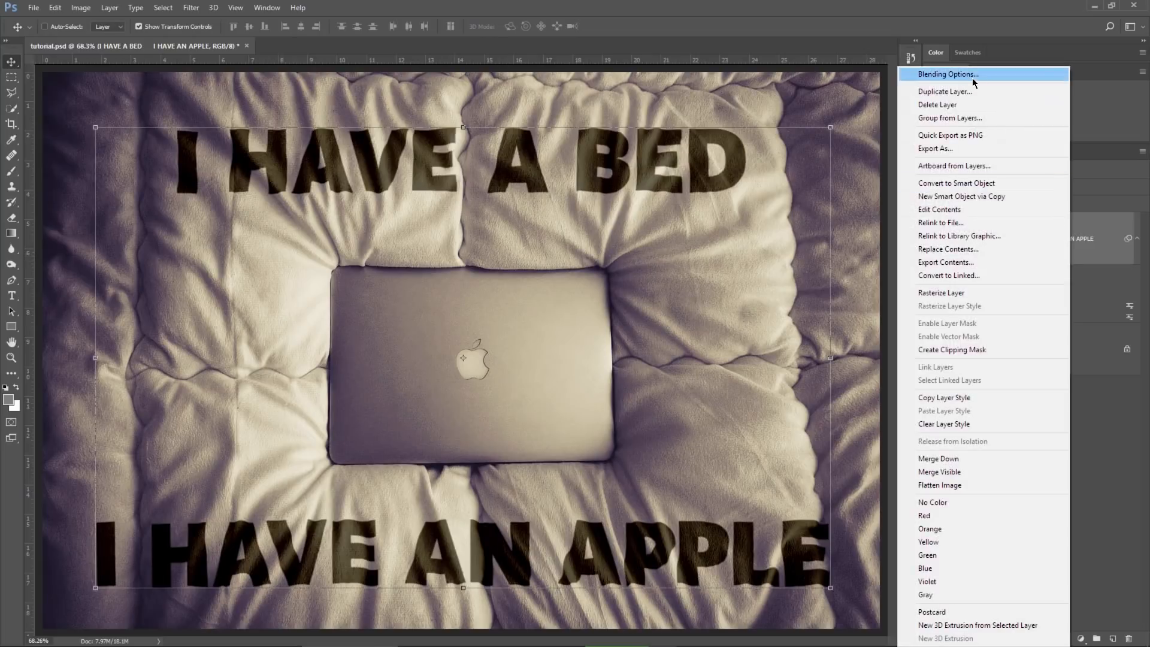
# In Blending Options, experiment with the Underlying Layer white Blend If slider and reset it to full.
pyautogui.click(947, 74)
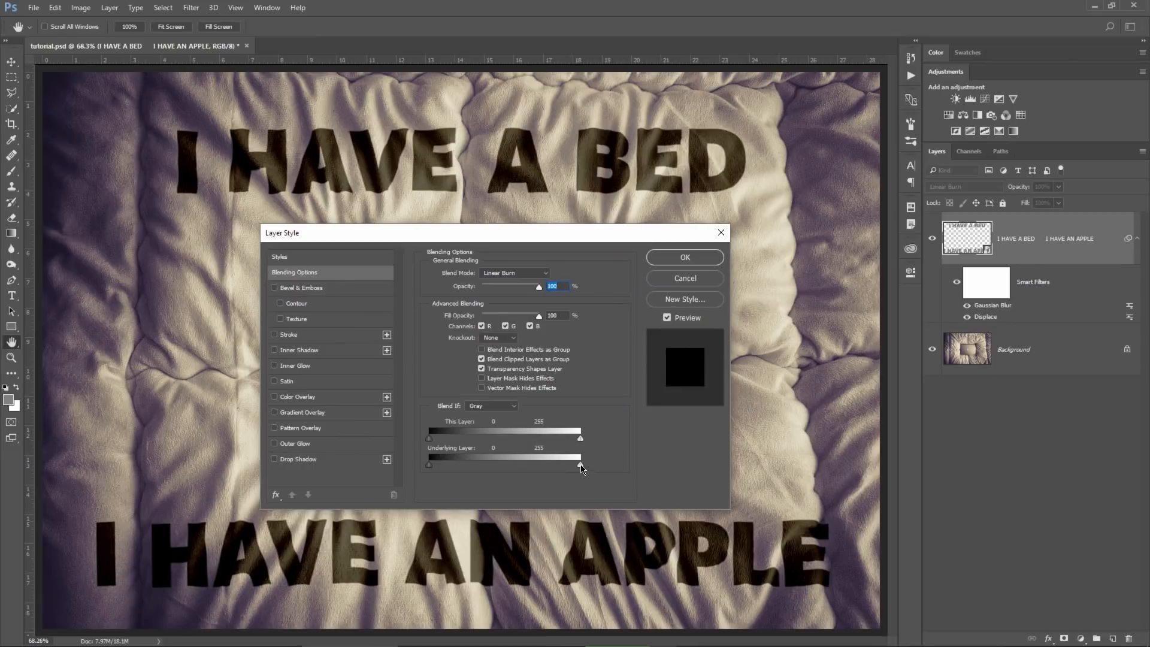
pyautogui.moveTo(580, 456); pyautogui.dragTo(538, 457)
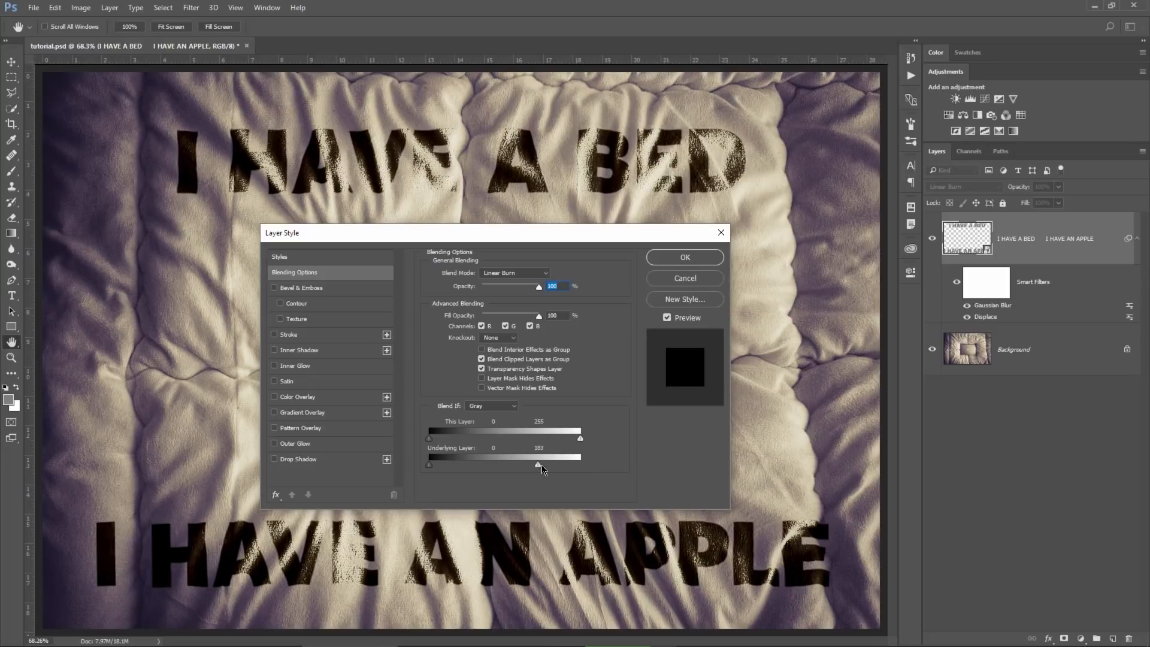
pyautogui.moveTo(539, 466); pyautogui.dragTo(564, 466)
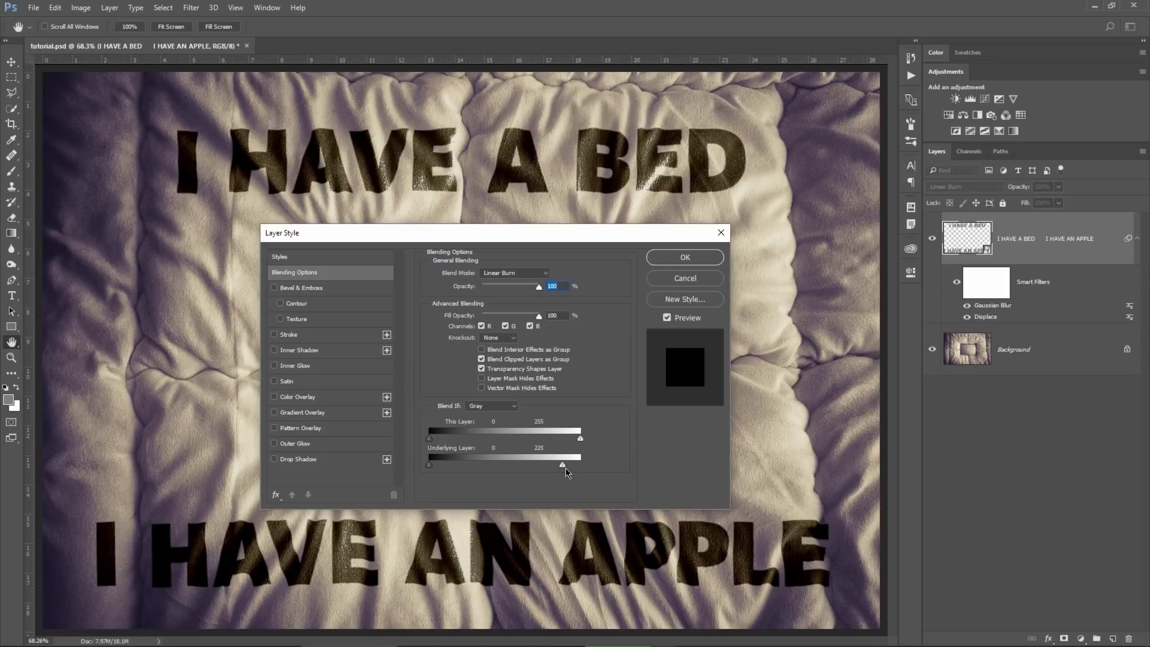
pyautogui.moveTo(580, 465); pyautogui.dragTo(555, 465)
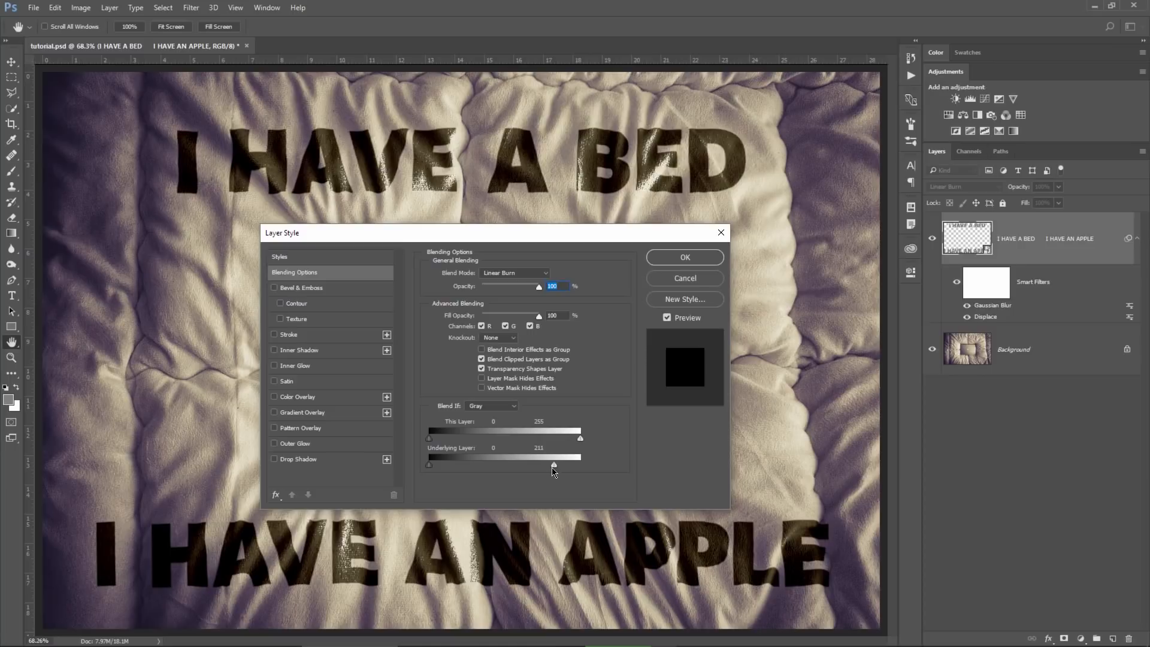
pyautogui.moveTo(555, 464); pyautogui.dragTo(550, 464)
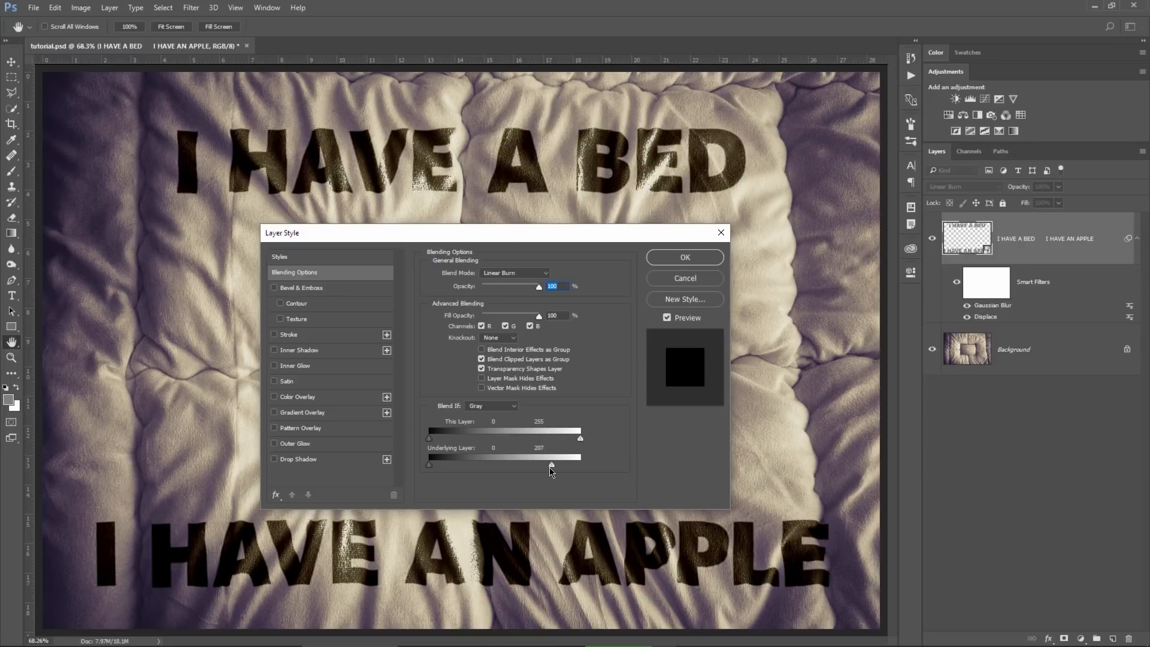
pyautogui.moveTo(557, 457); pyautogui.dragTo(582, 458)
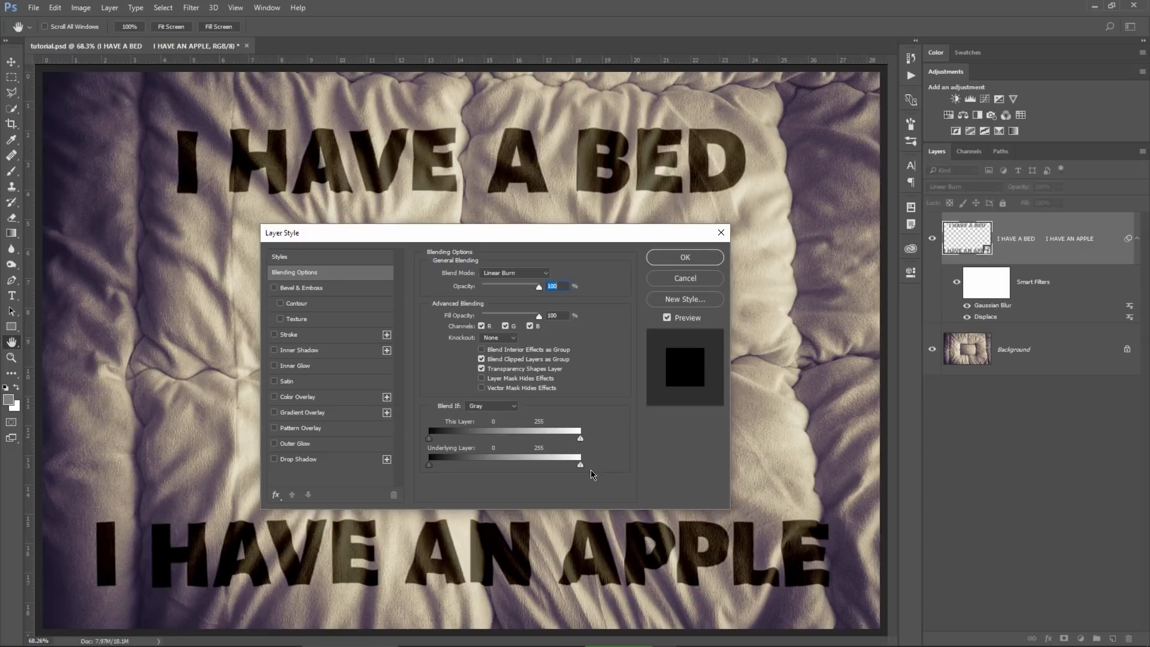
# Alt-split the Underlying Layer white slider to about 206/255 for a soft highlight fade and apply.
pyautogui.moveTo(581, 464); pyautogui.dragTo(558, 463)
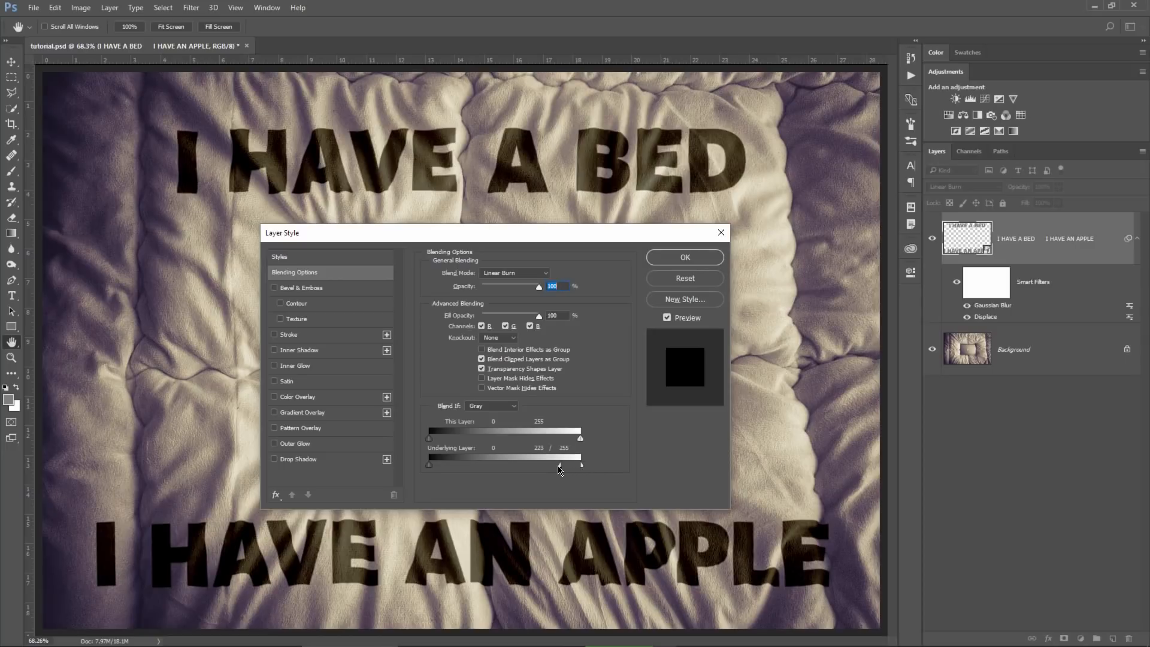
pyautogui.moveTo(581, 464); pyautogui.dragTo(553, 465)
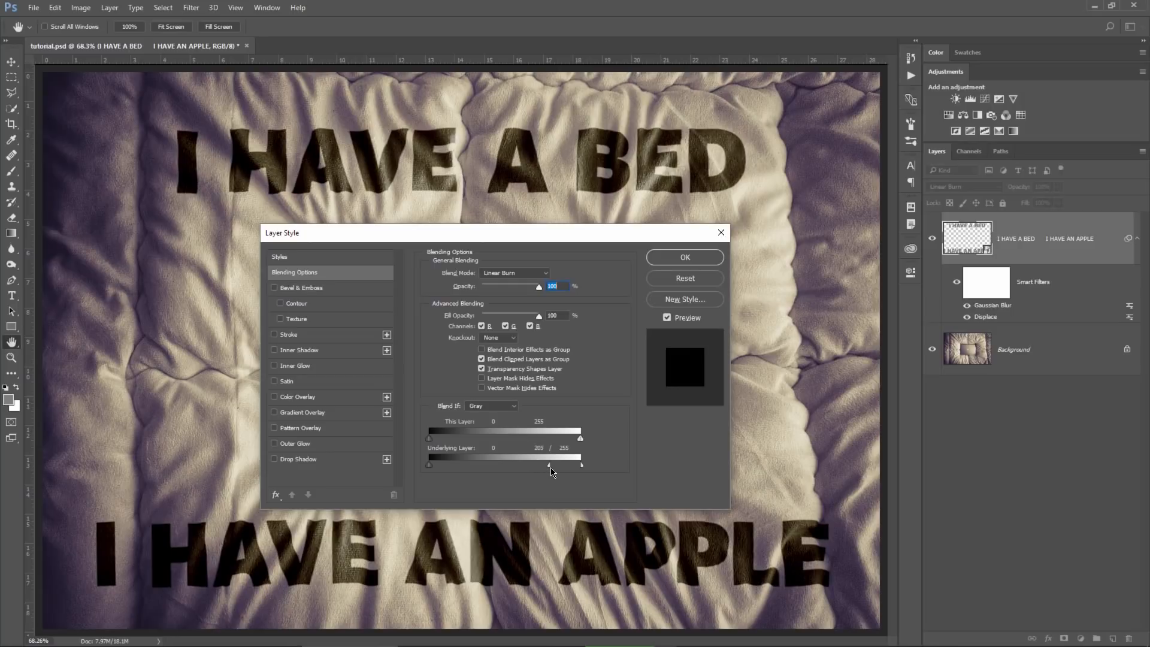
pyautogui.moveTo(582, 464); pyautogui.dragTo(579, 464)
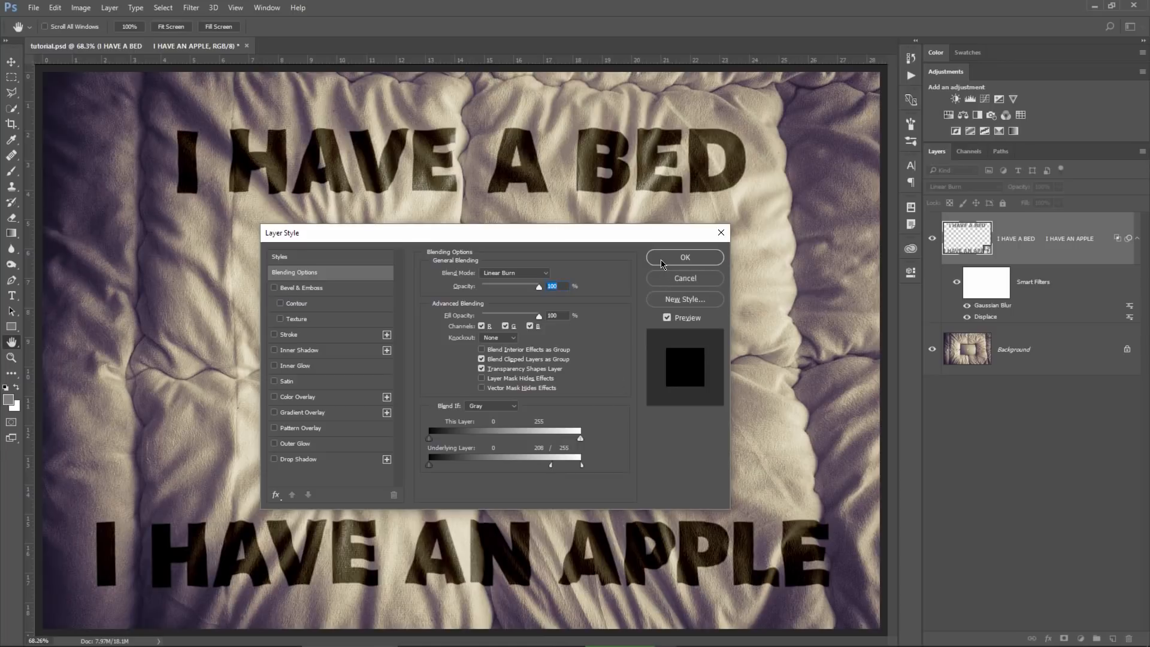
pyautogui.click(684, 257)
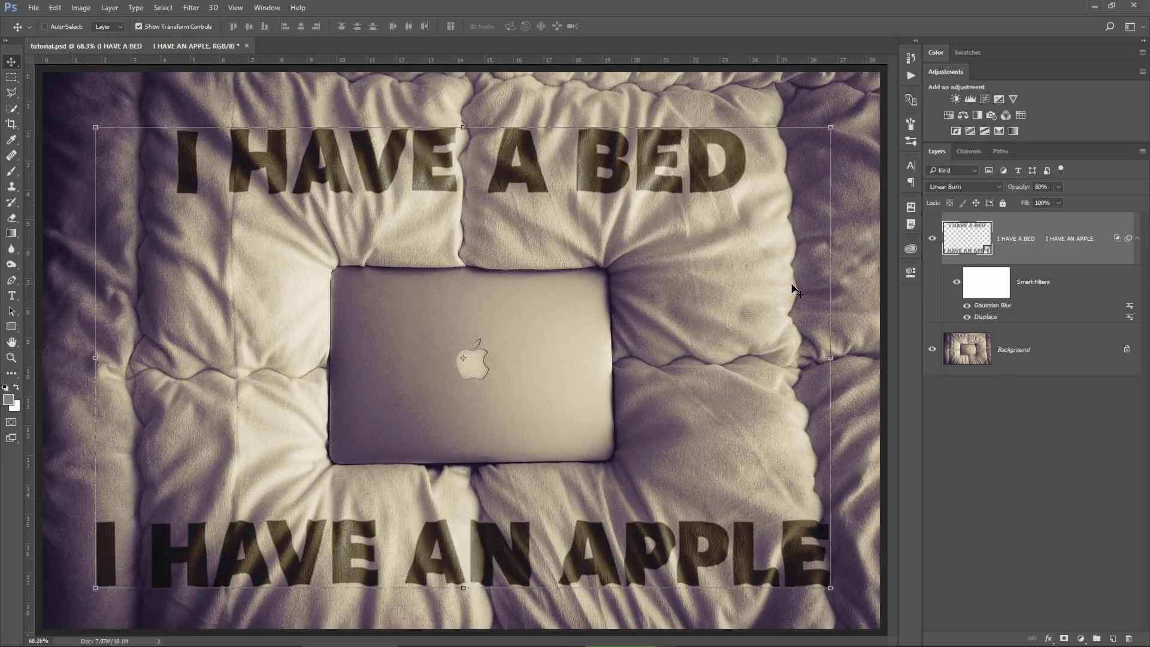
pyautogui.moveTo(623, 236)
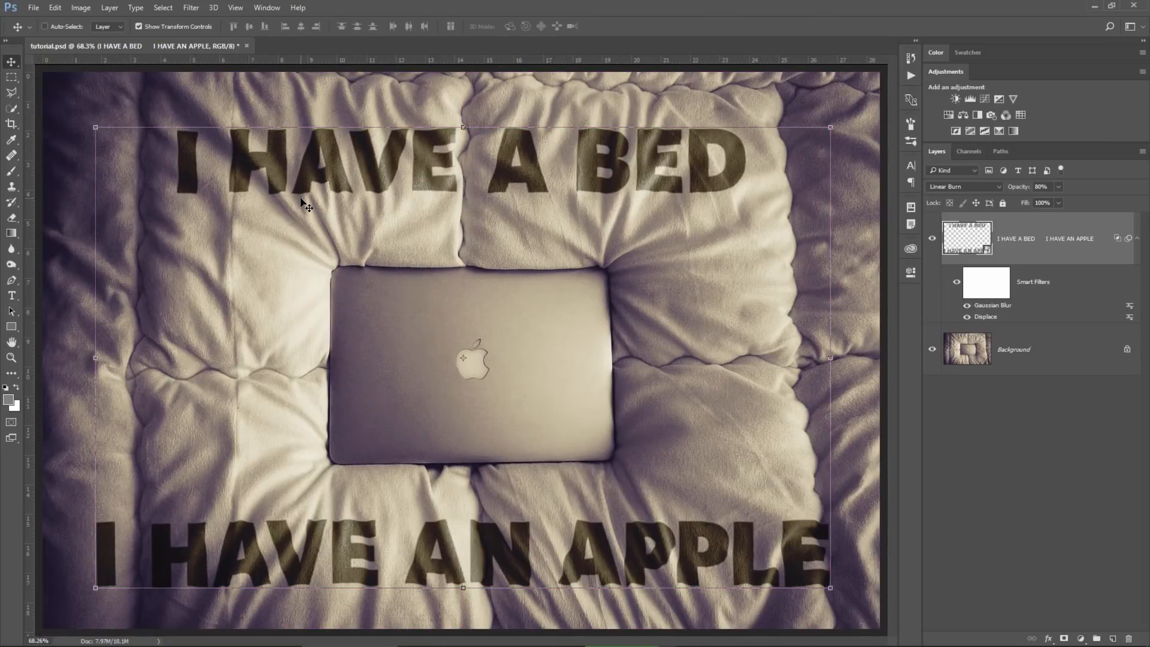
pyautogui.moveTo(428, 305)
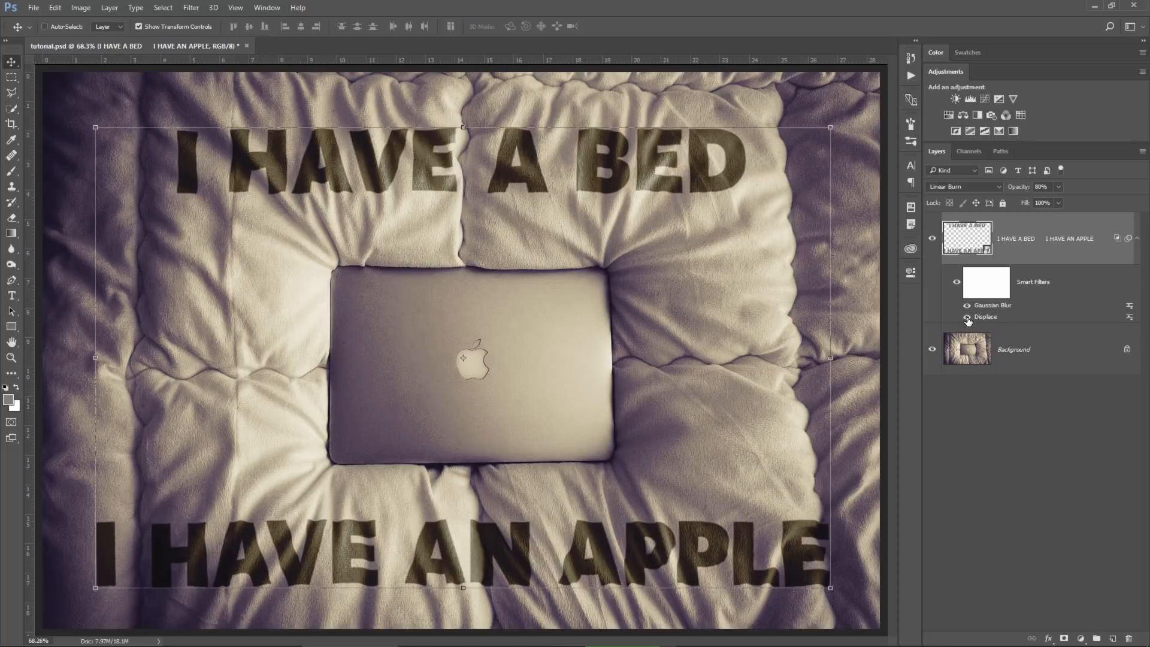
pyautogui.moveTo(967, 321)
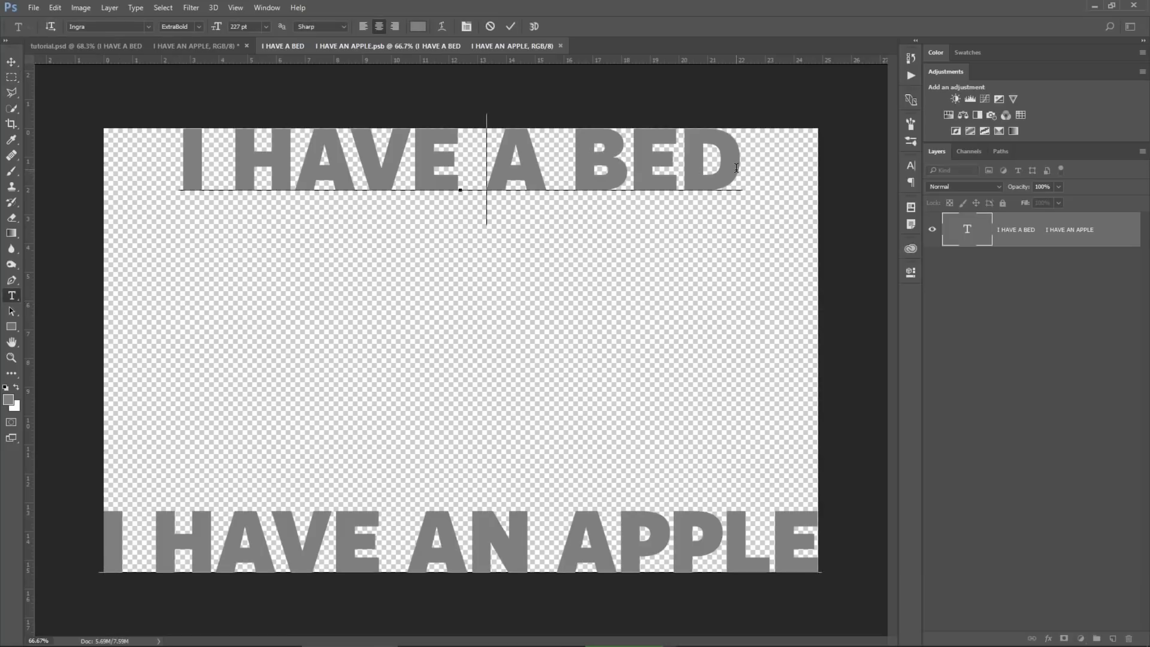
# Retype the smart object's text as 'I LOVE SUNDAYS' and return to the tutorial.psd document.
pyautogui.write('I LOVE')
pyautogui.click(461, 539)
pyautogui.write('S')
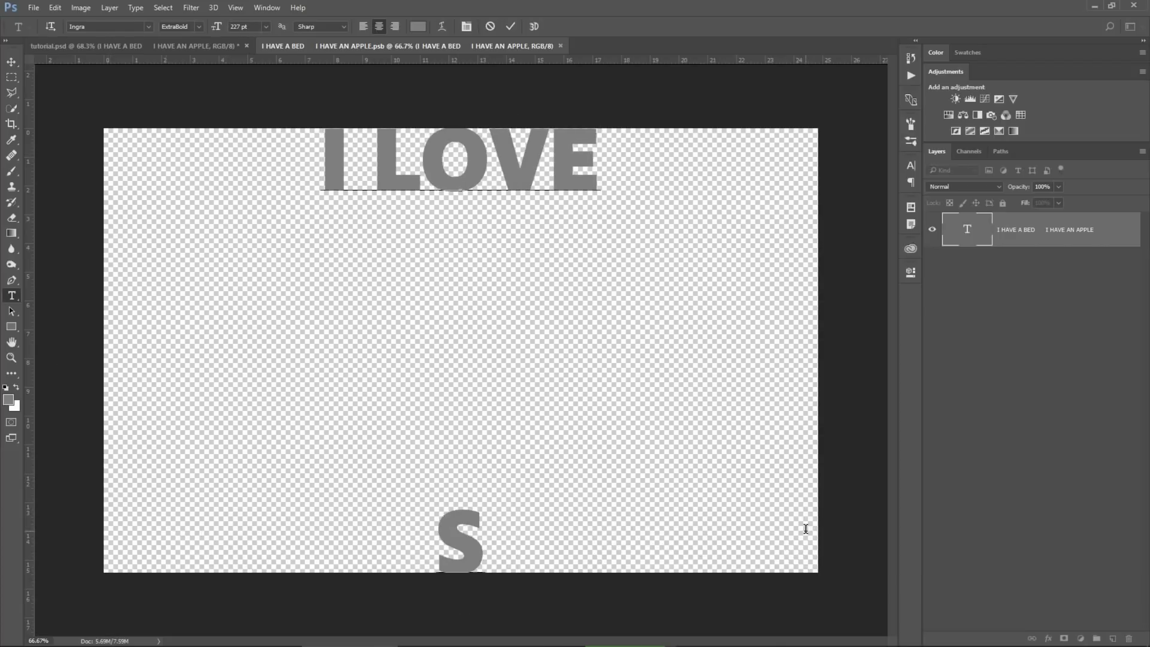
pyautogui.write('UNDAYS')
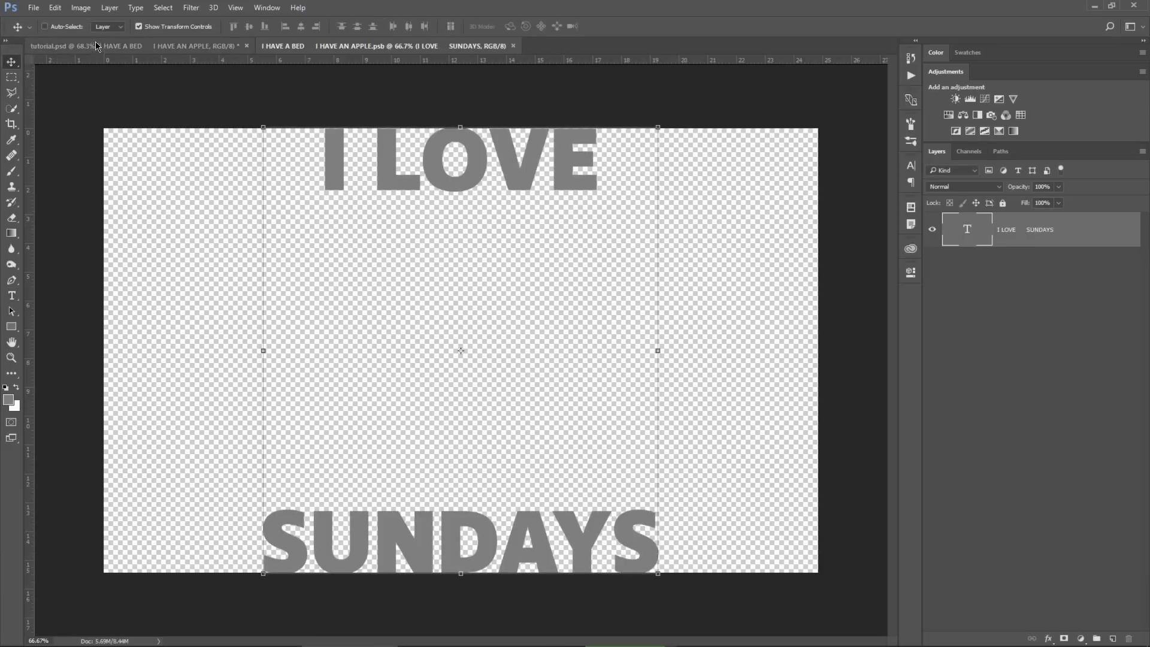
pyautogui.click(73, 45)
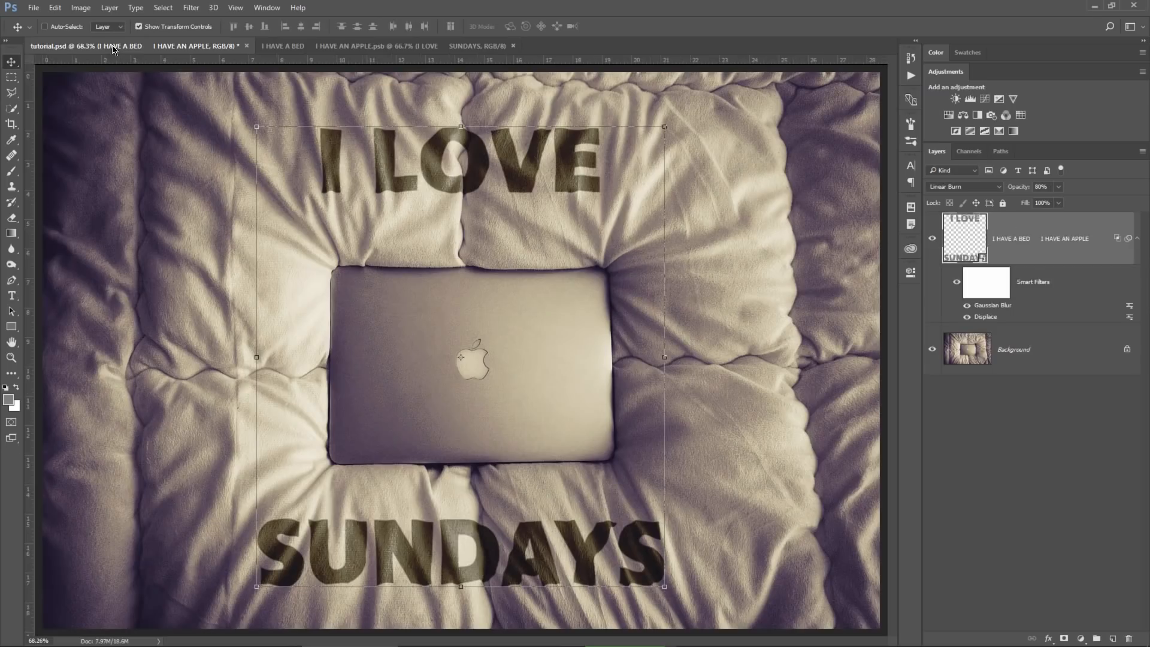
pyautogui.moveTo(447, 266)
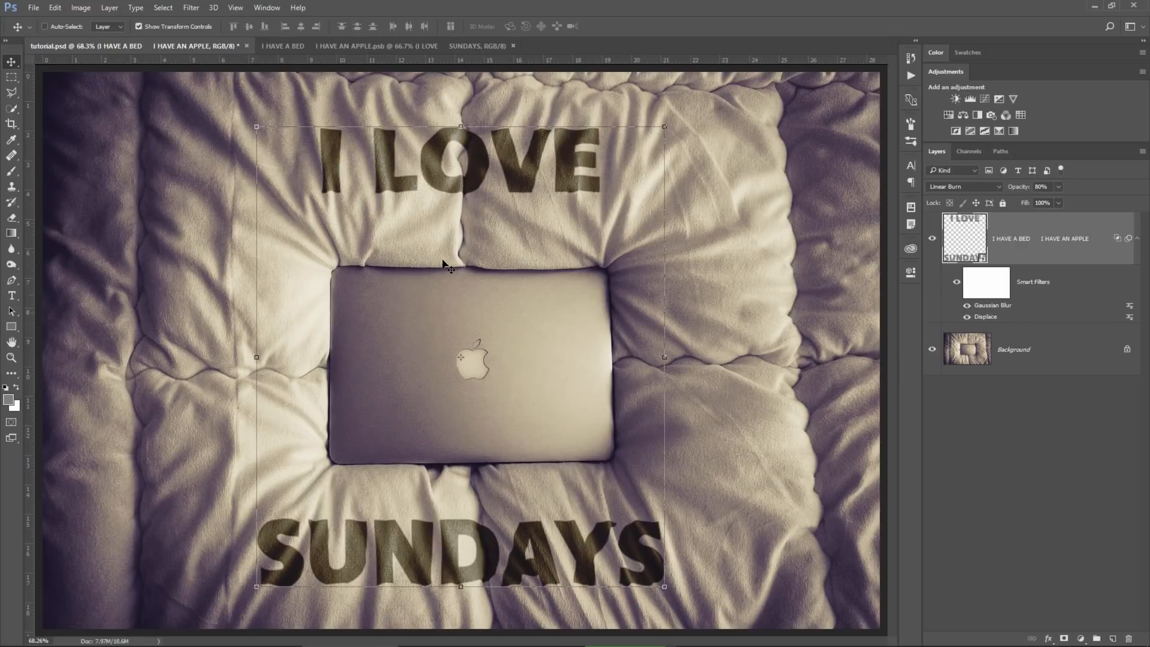
pyautogui.moveTo(519, 200)
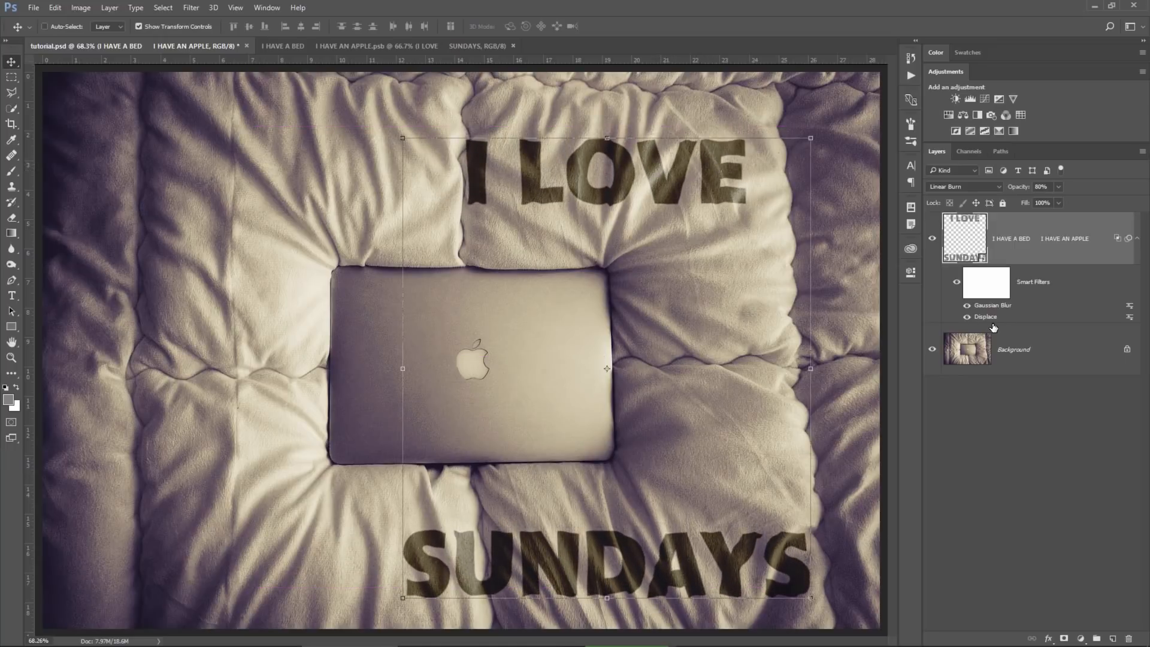
# Edit the Displace smart filter and reload displacement.psd as the displacement map.
pyautogui.rightClick(984, 316)
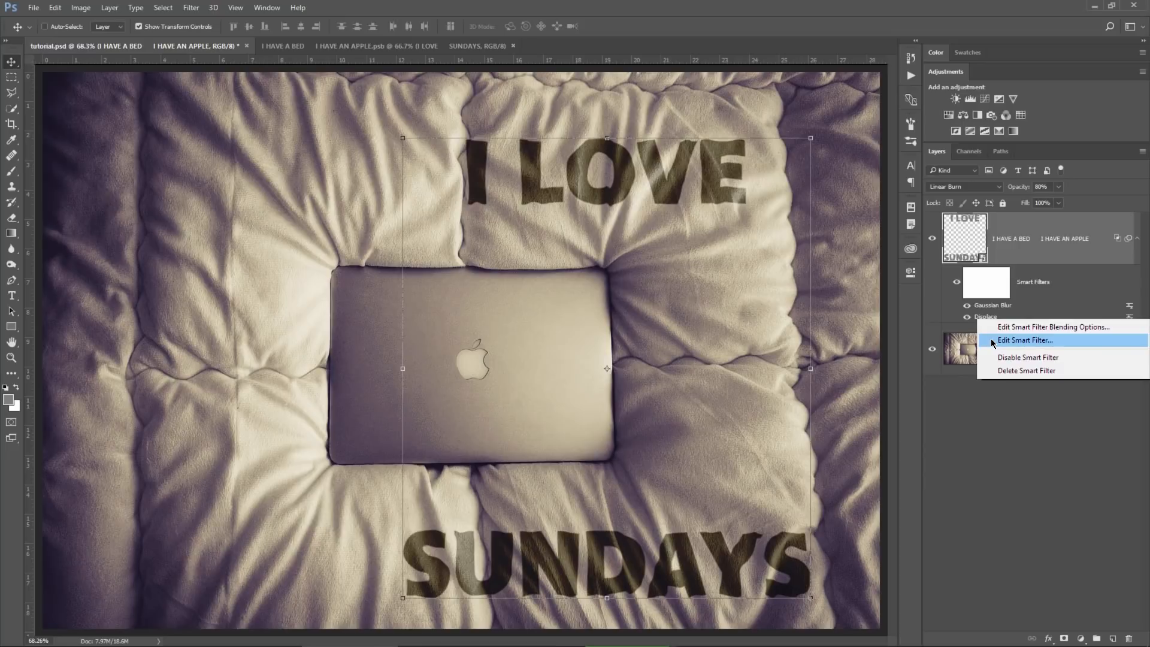
pyautogui.click(1026, 339)
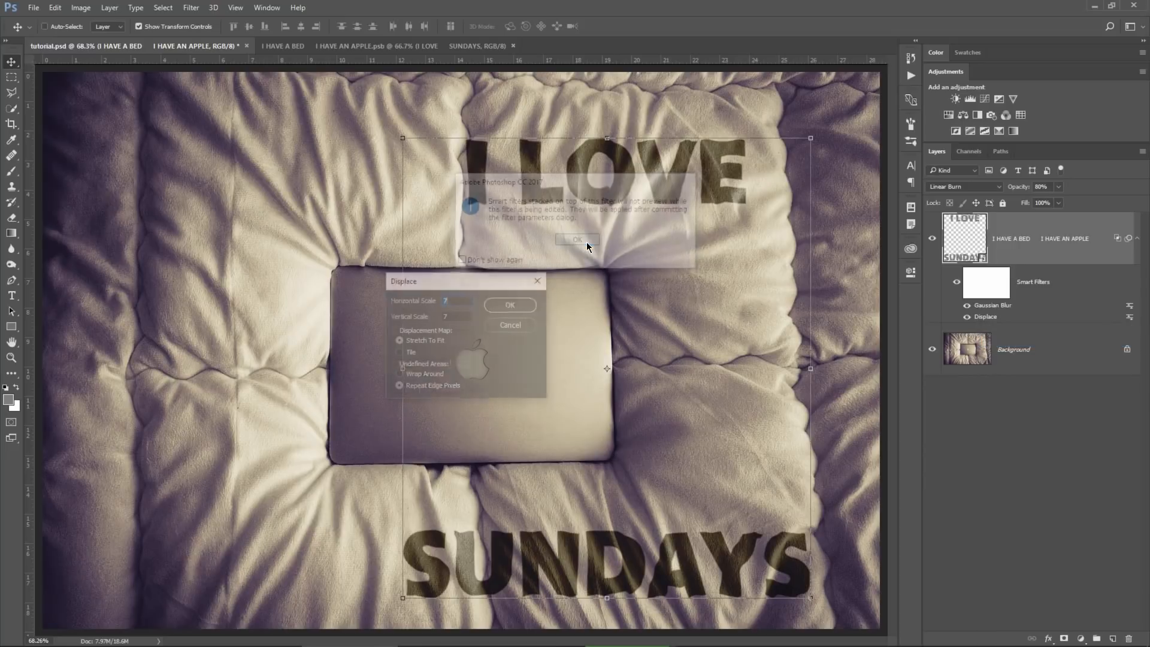
pyautogui.click(577, 240)
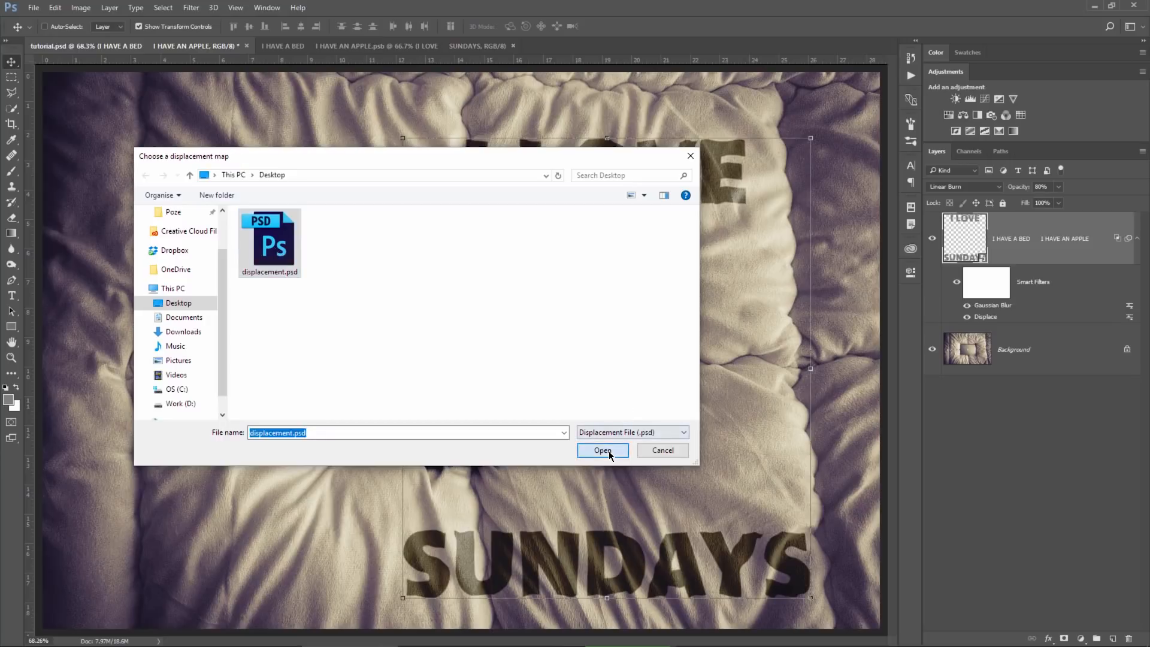
pyautogui.click(602, 450)
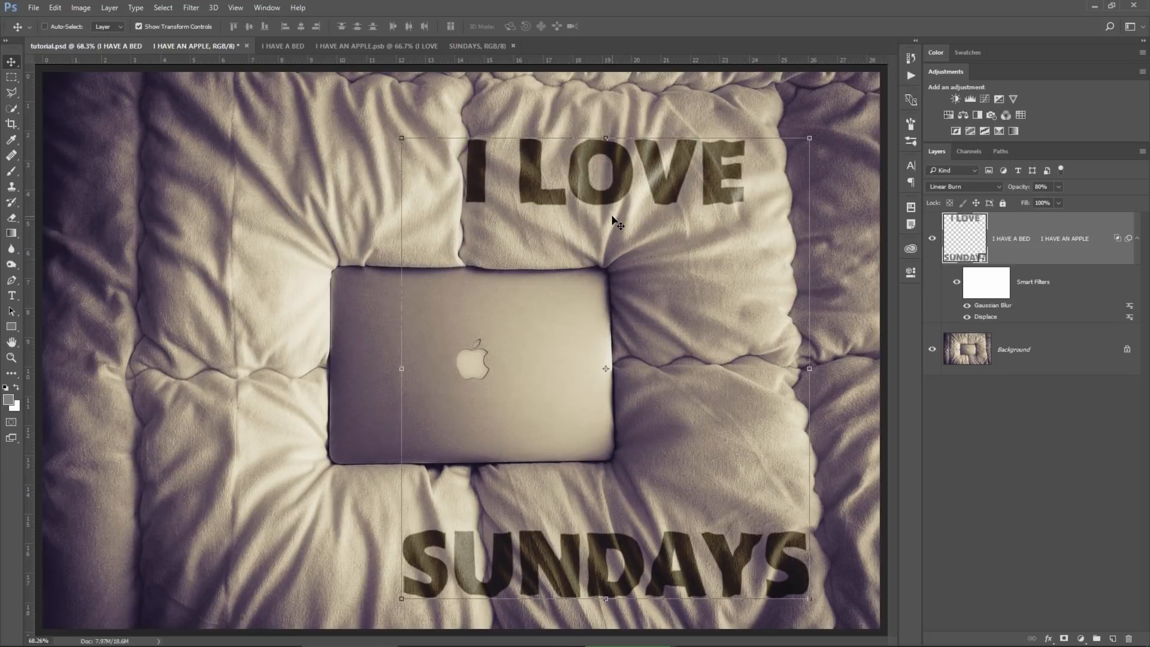